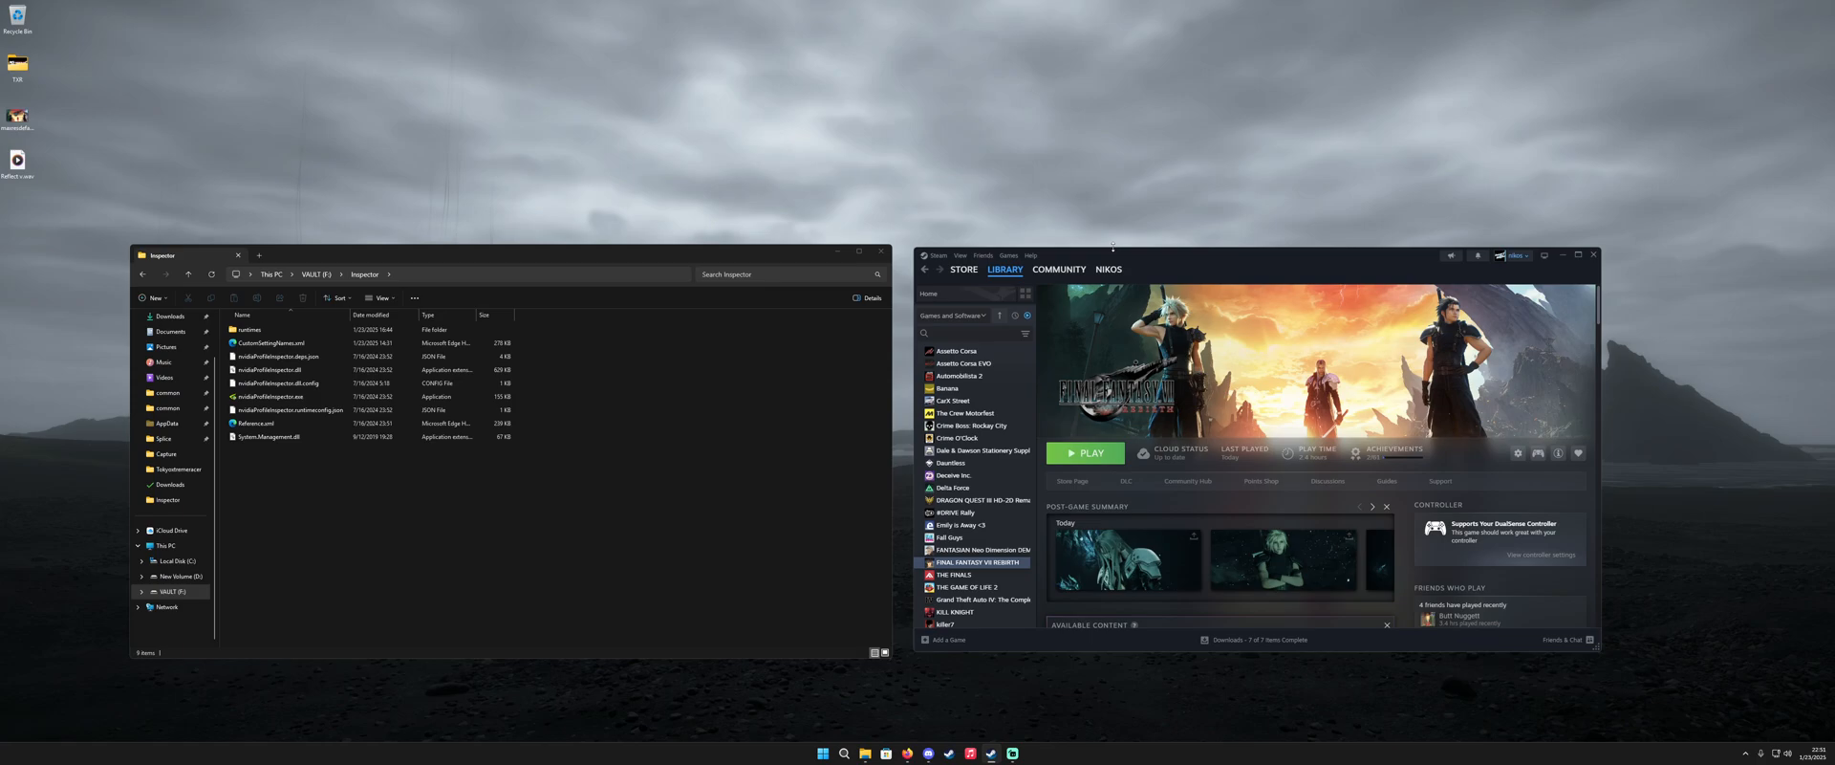
mouse_move(1153, 260)
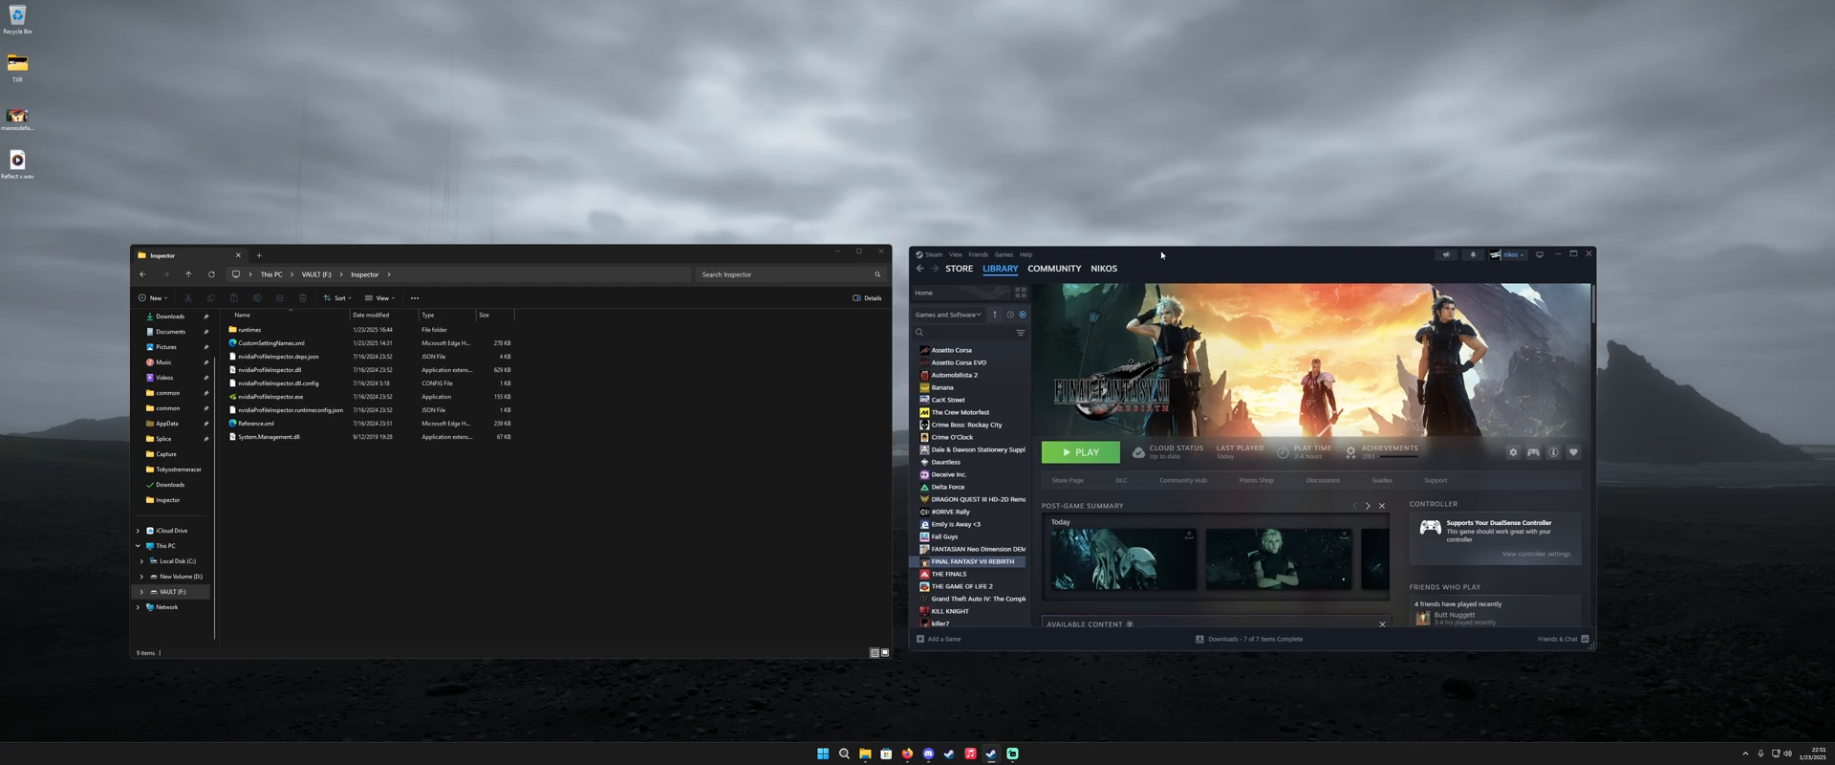
mouse_move(1162, 255)
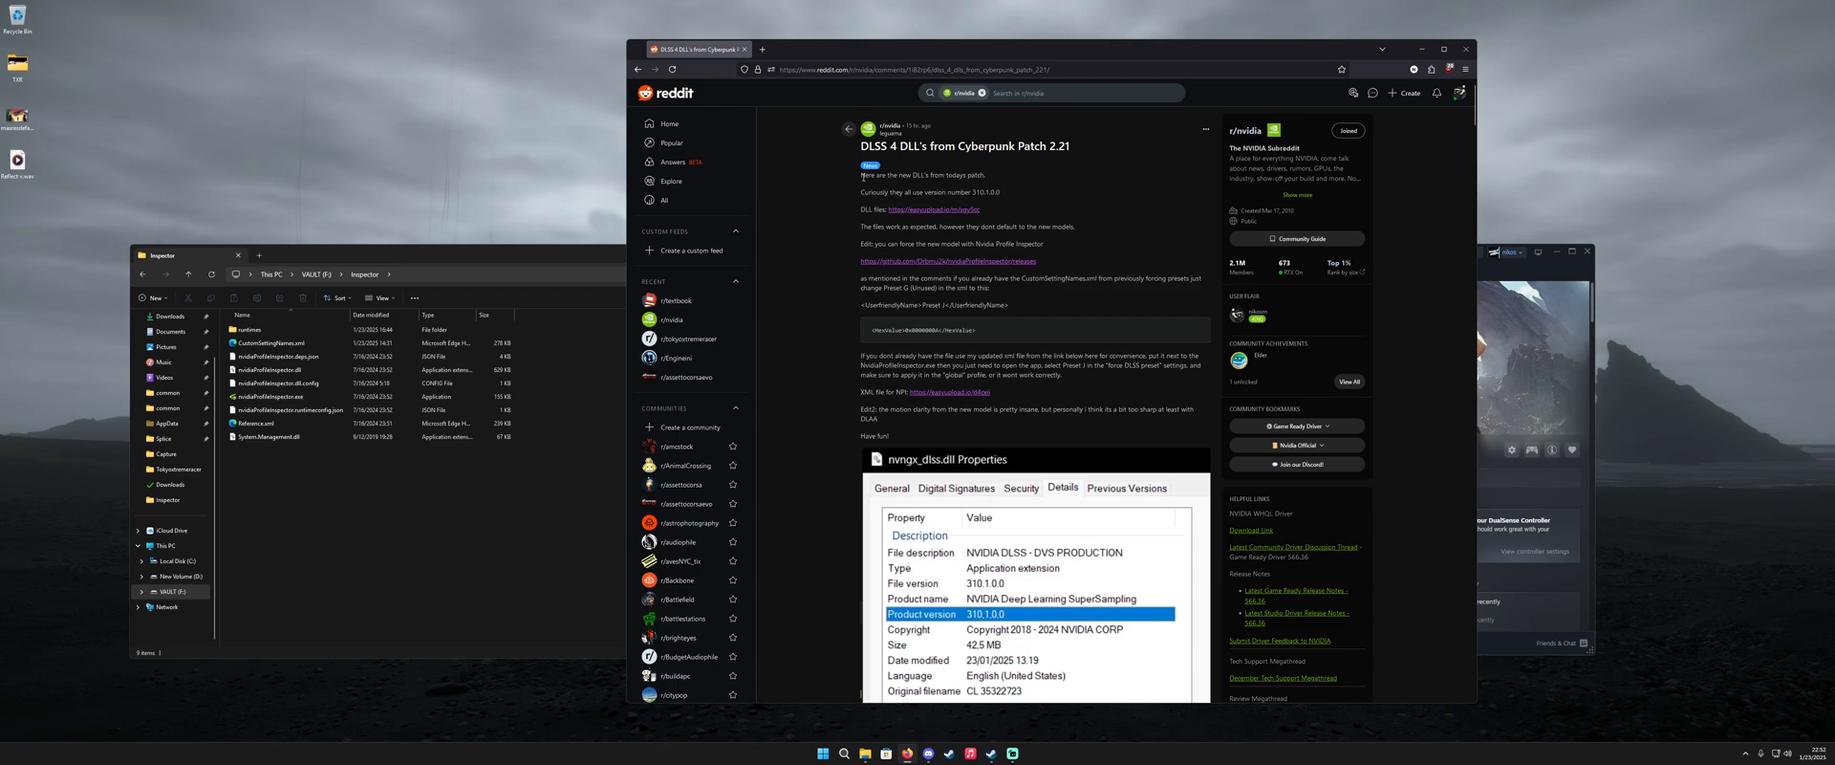
mouse_move(860, 213)
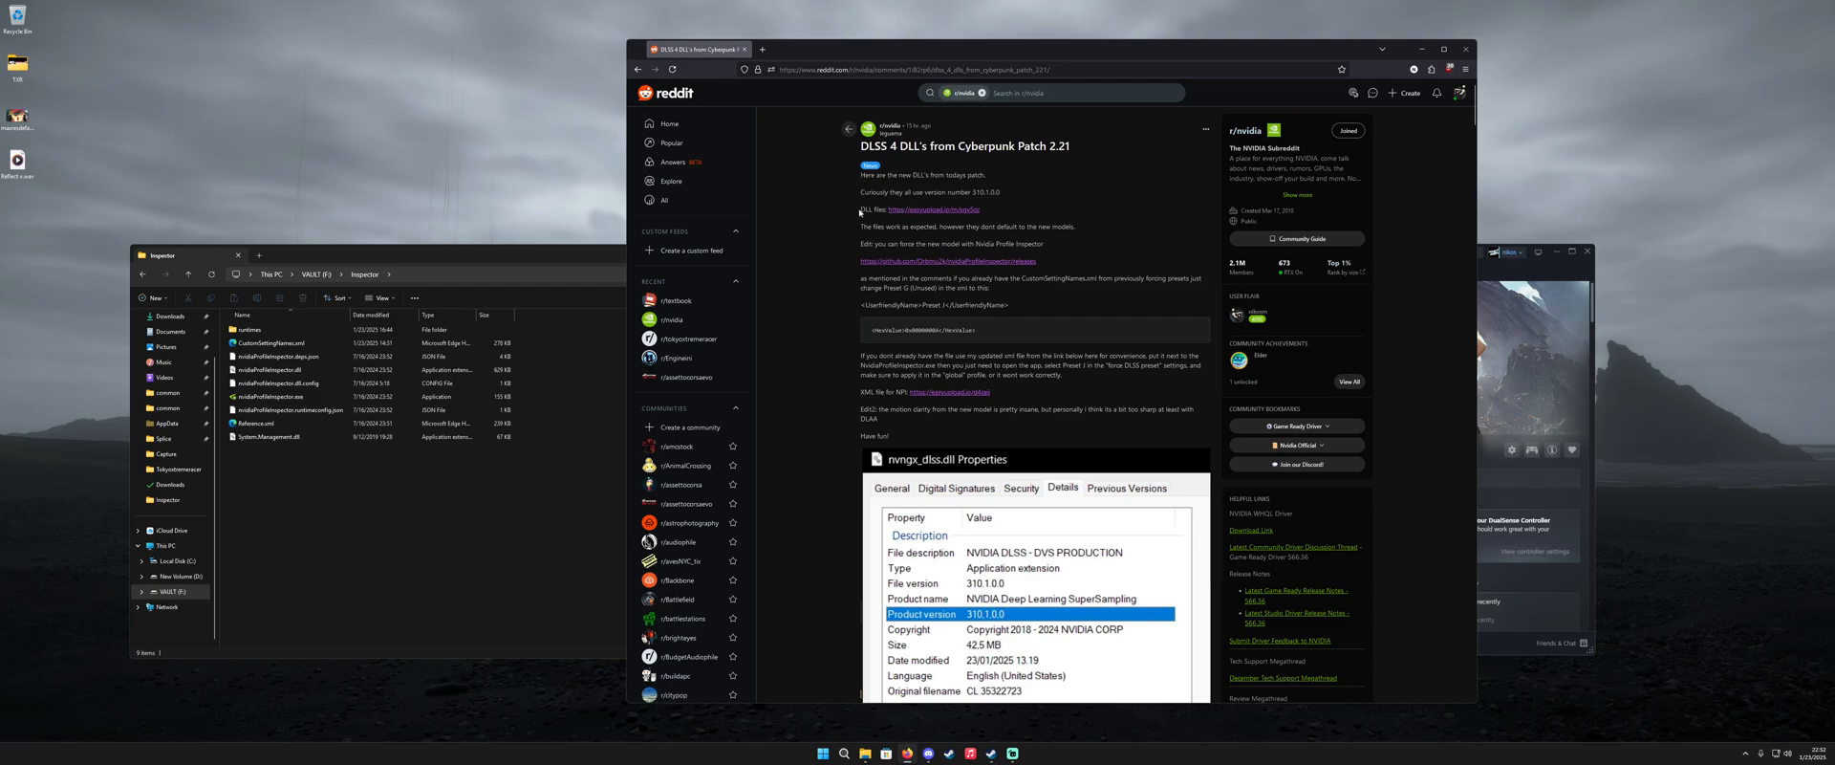
Step: Open the DLSS 4 DLL files download page linked in the Reddit post
left_click(932, 209)
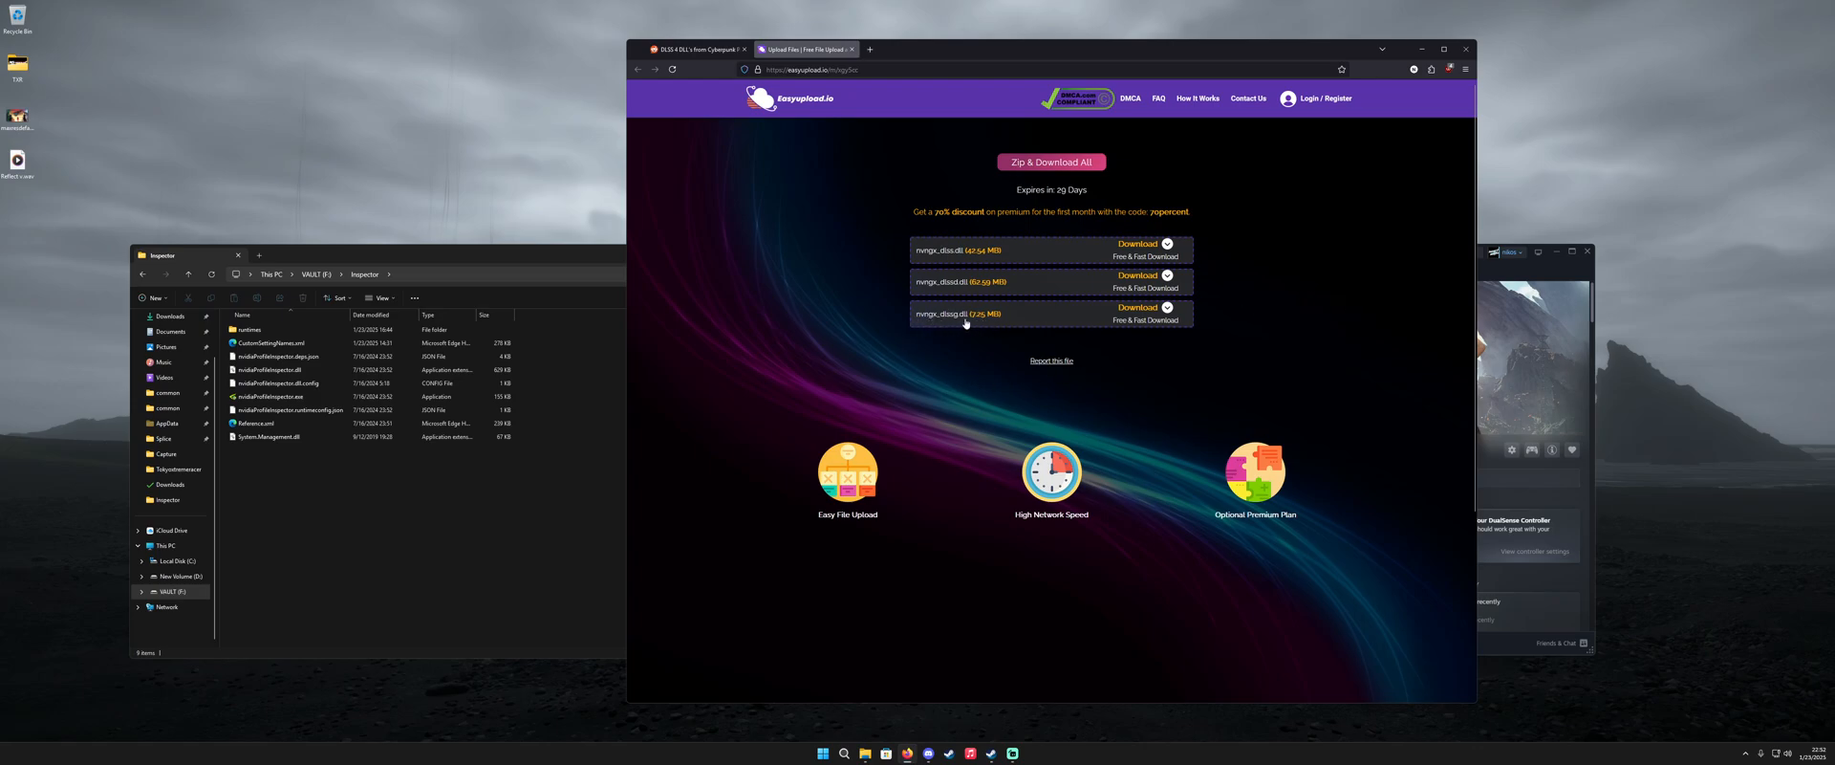
mouse_move(960, 289)
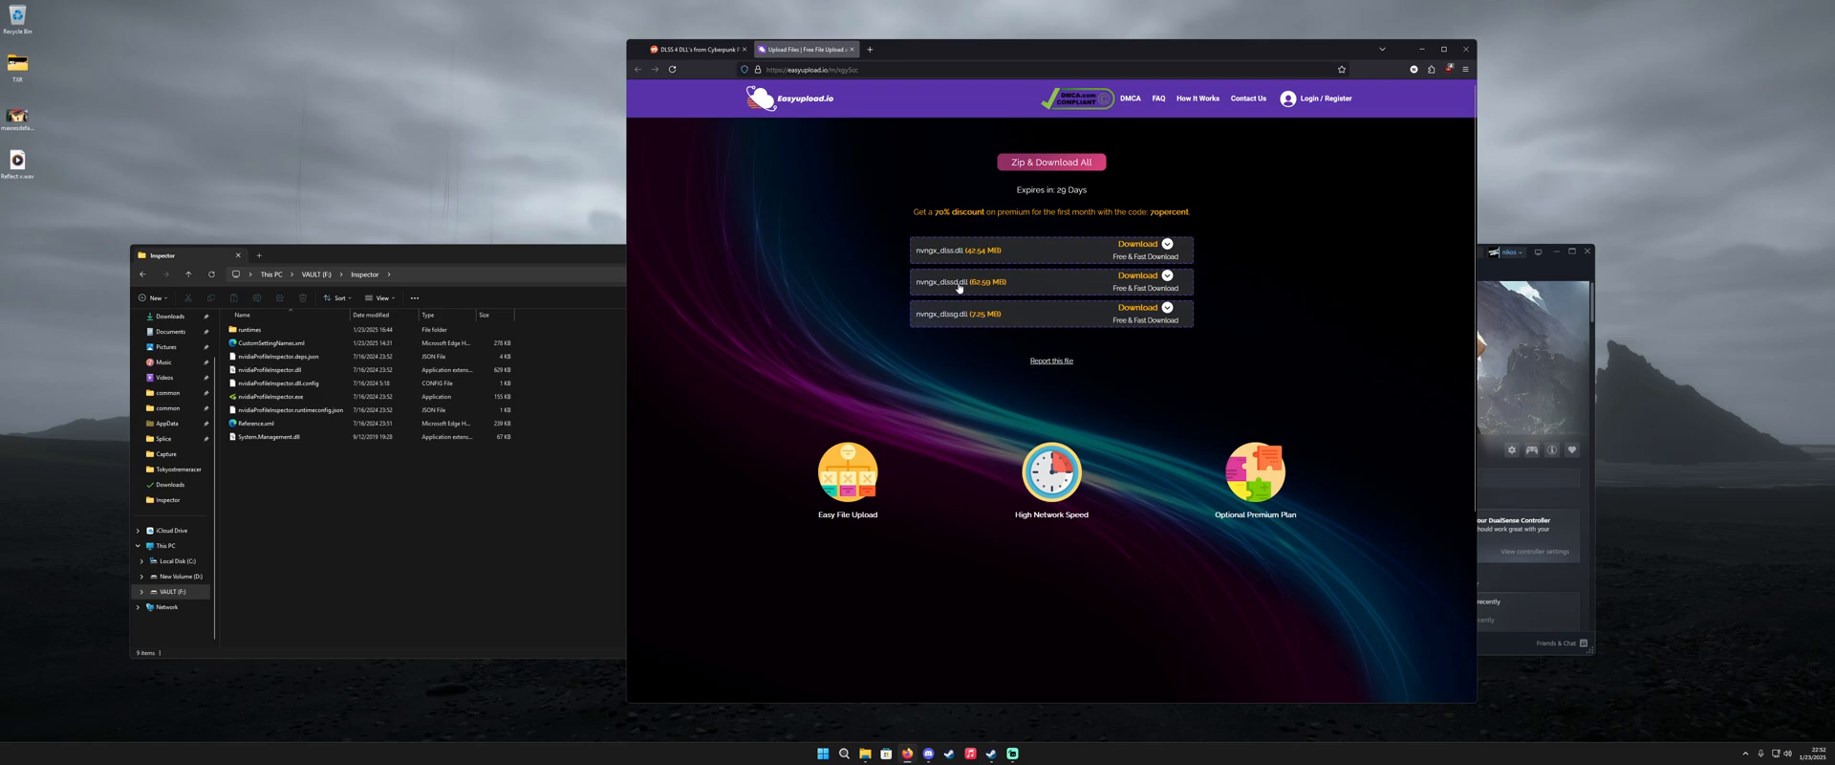
mouse_move(465, 264)
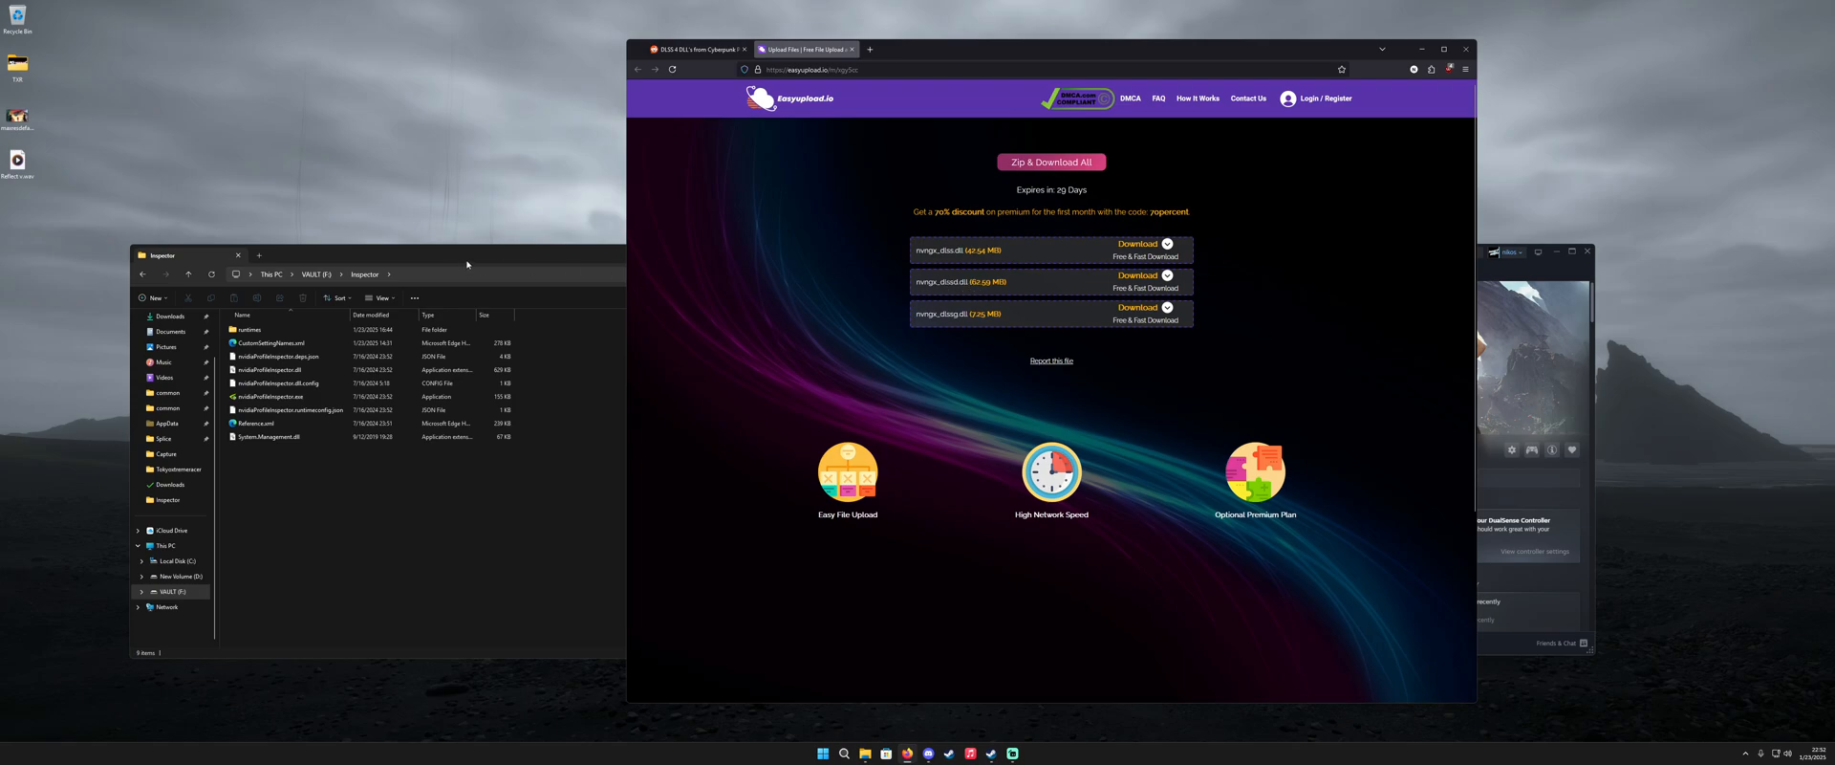
mouse_move(860, 247)
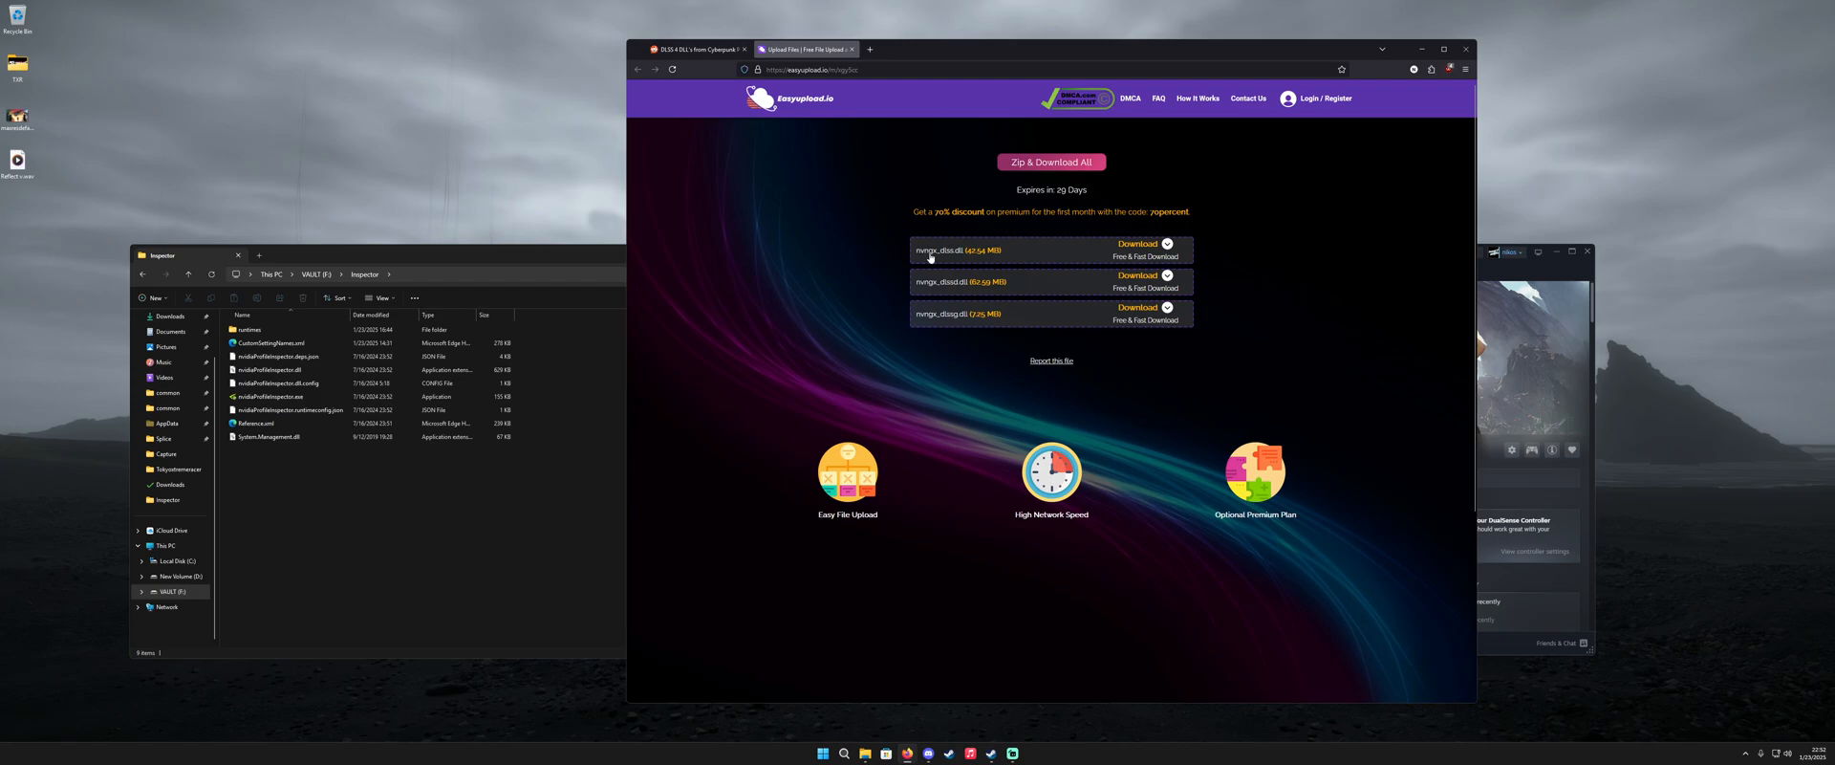
mouse_move(1000, 243)
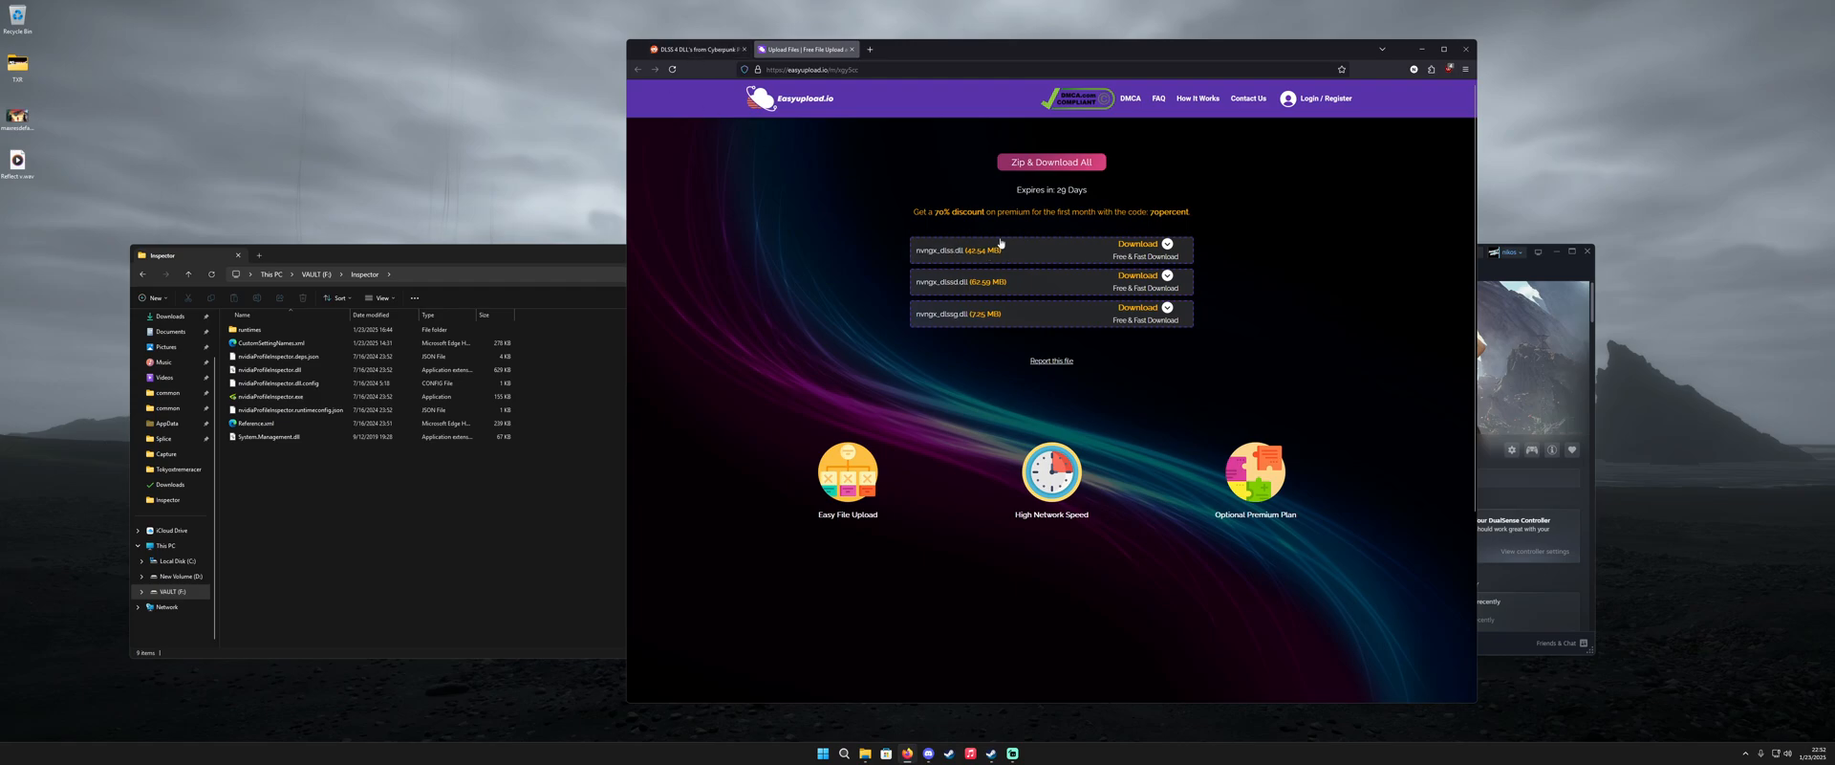
mouse_move(1222, 326)
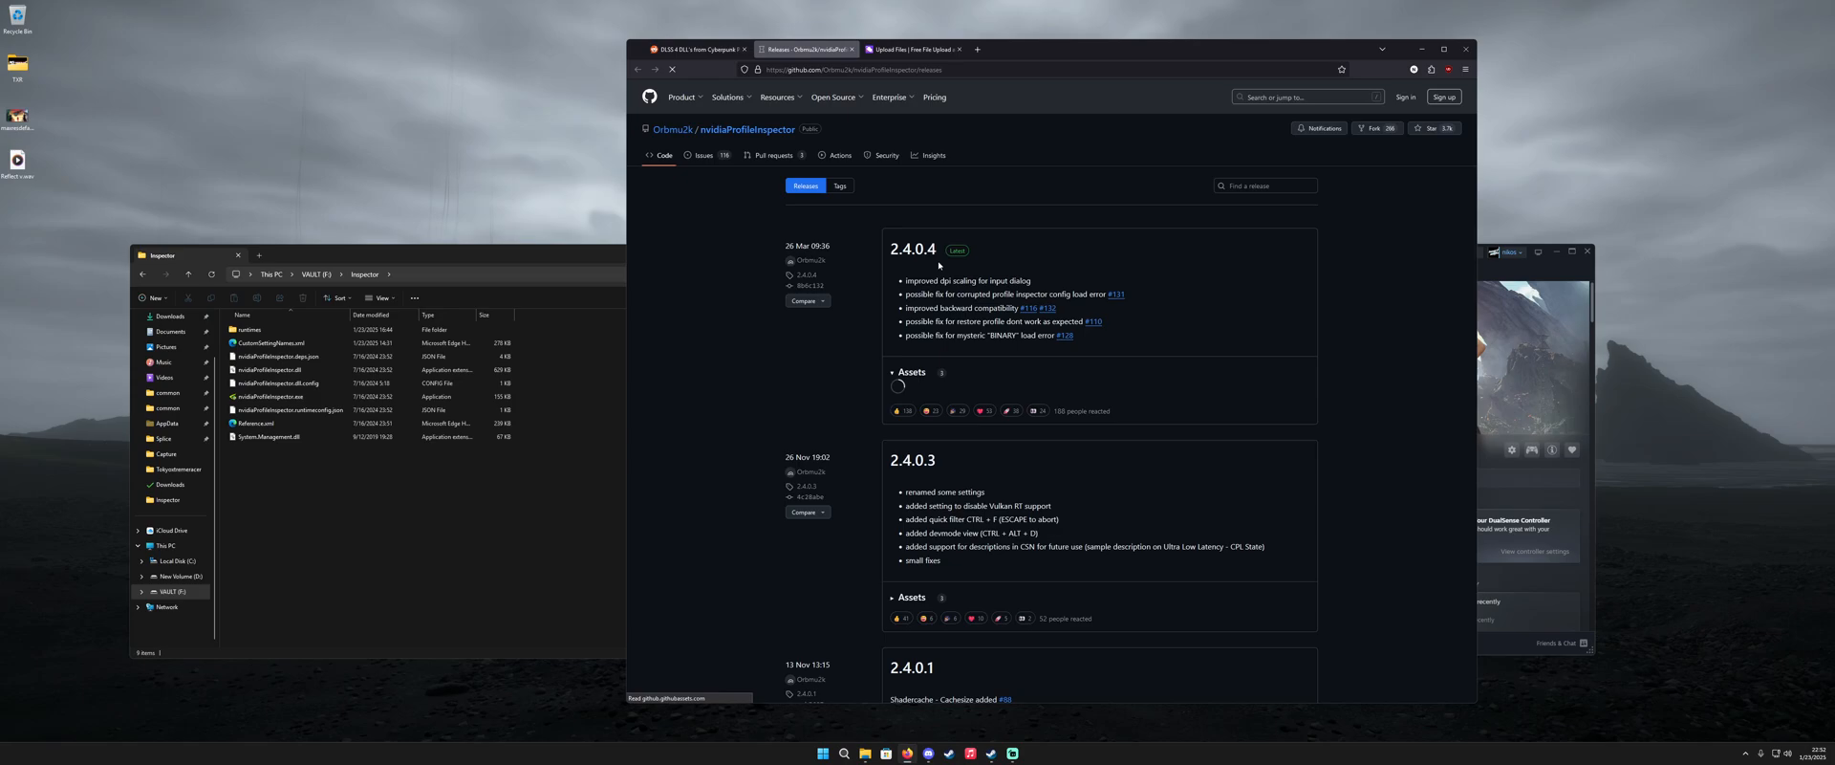
Step: Download nvidiaProfileInspector.zip from release 2.4.0.4 and open the CustomSettingNames.xml download page
left_click(912, 373)
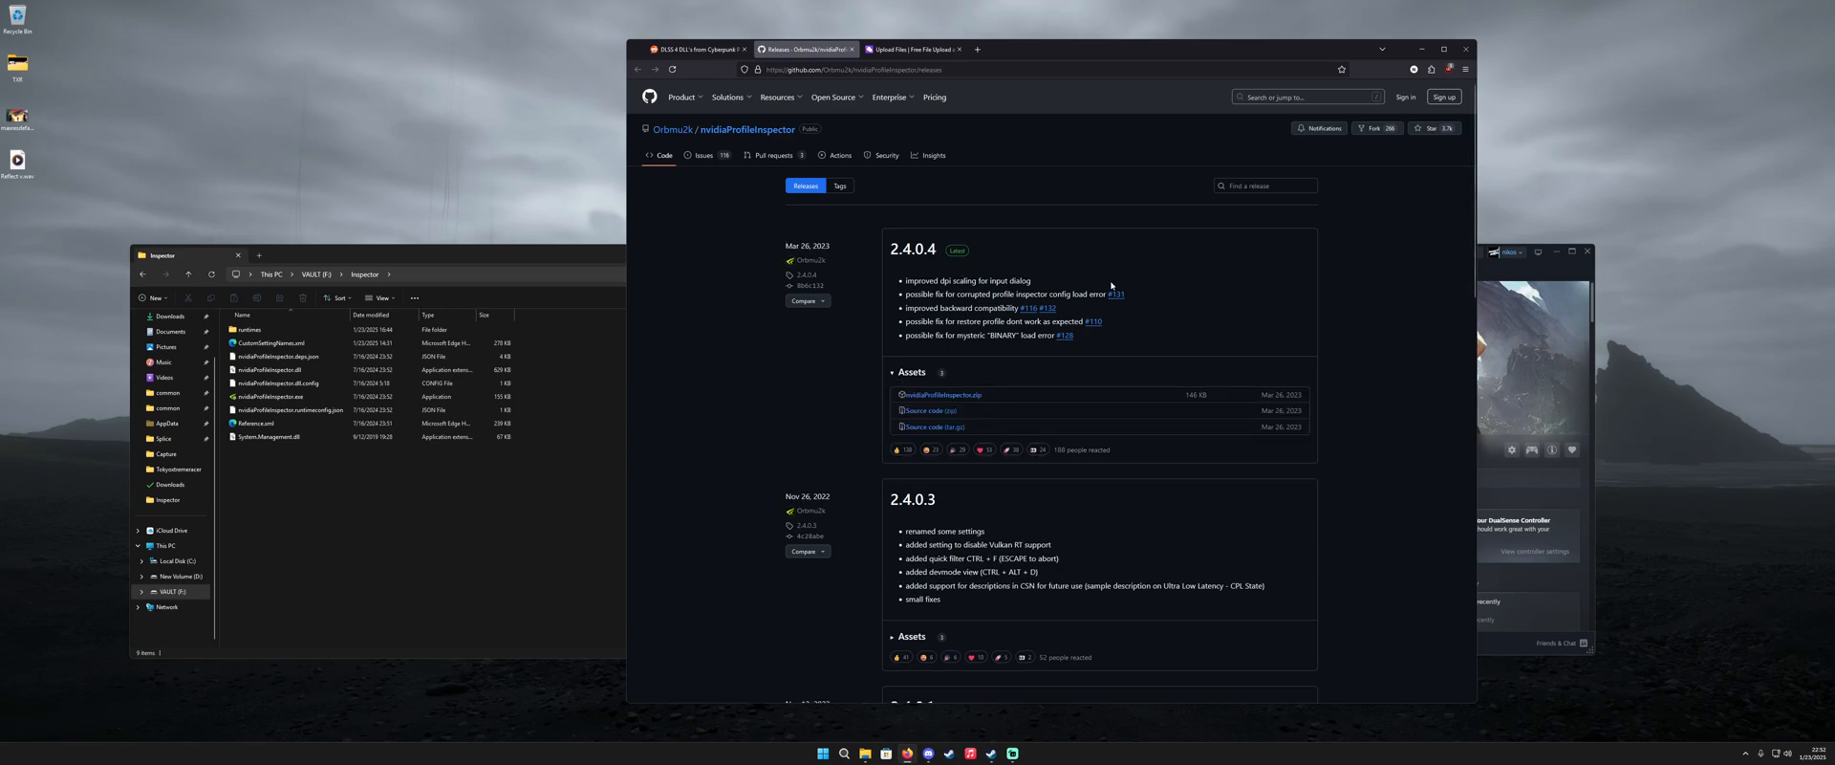
left_click(726, 98)
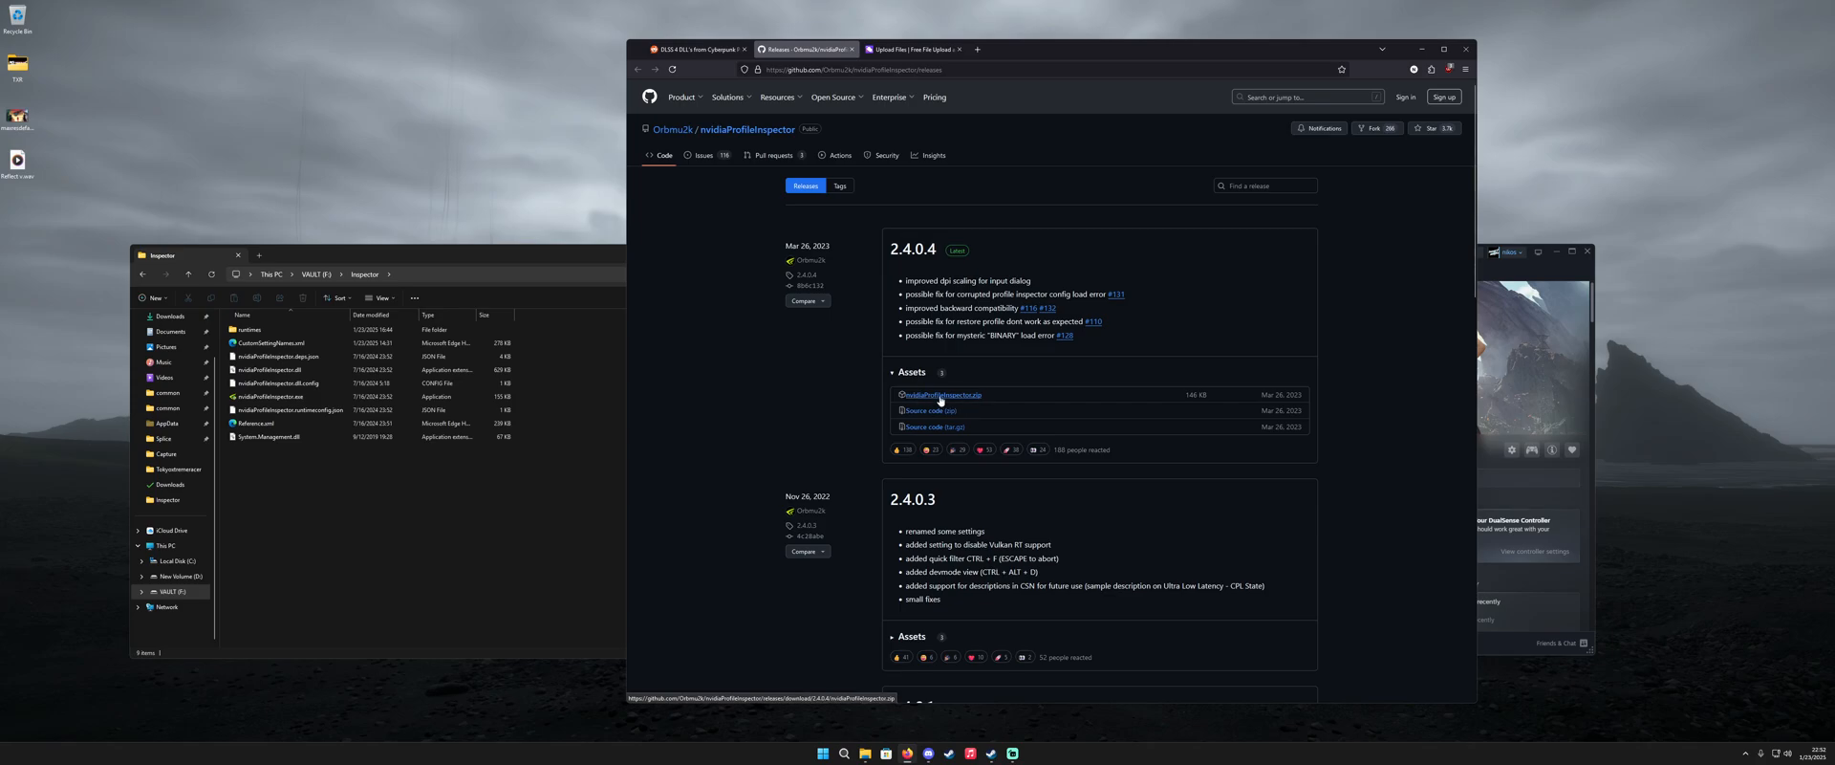
left_click(690, 49)
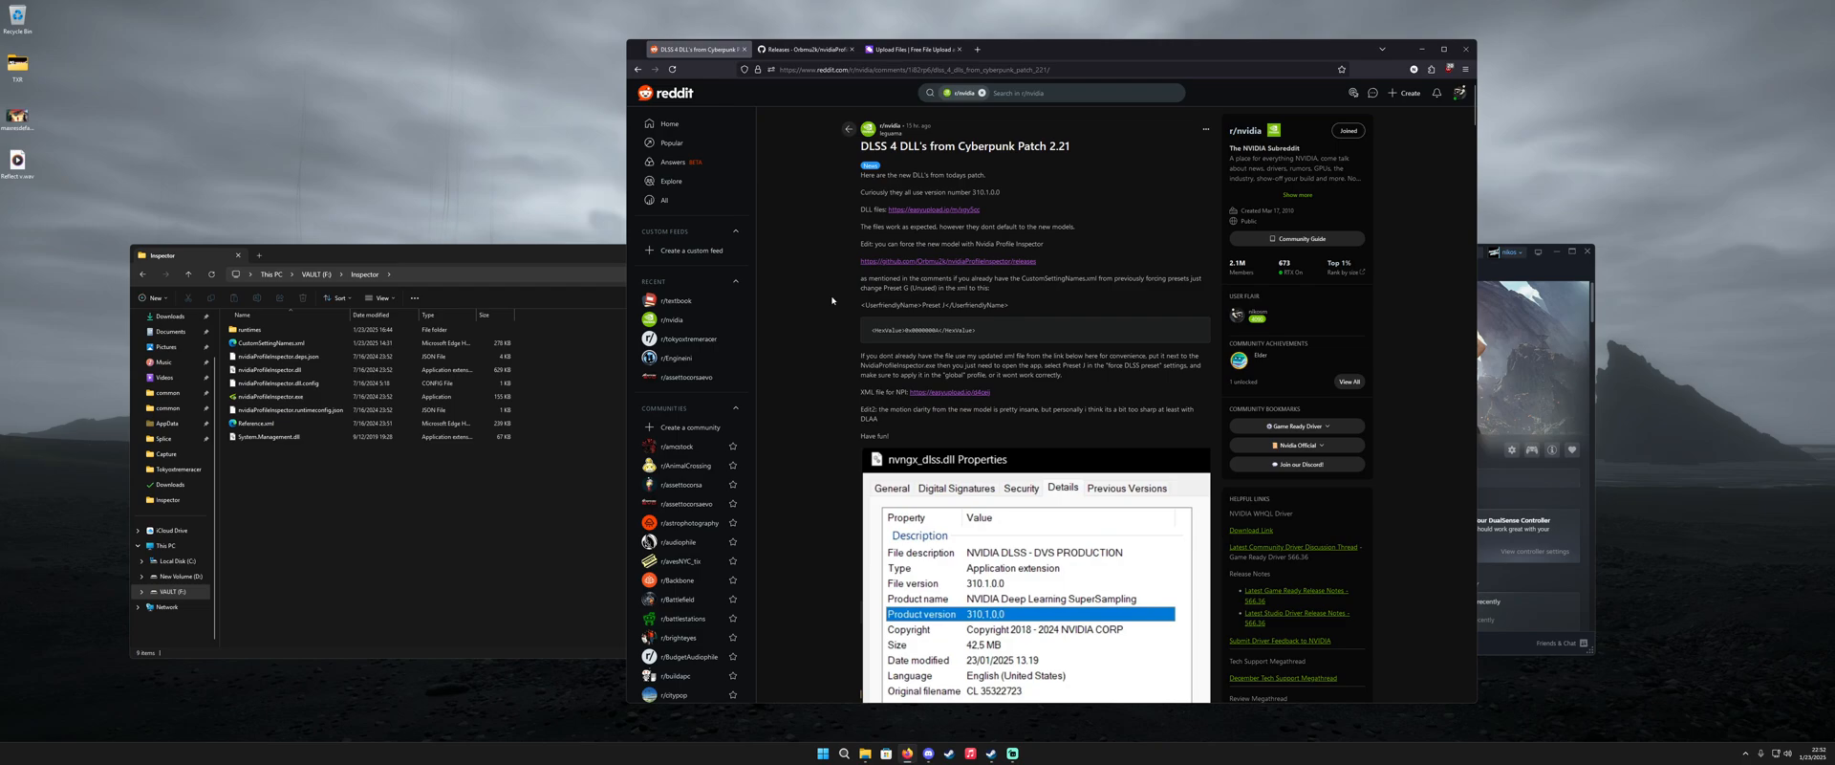
mouse_move(946, 395)
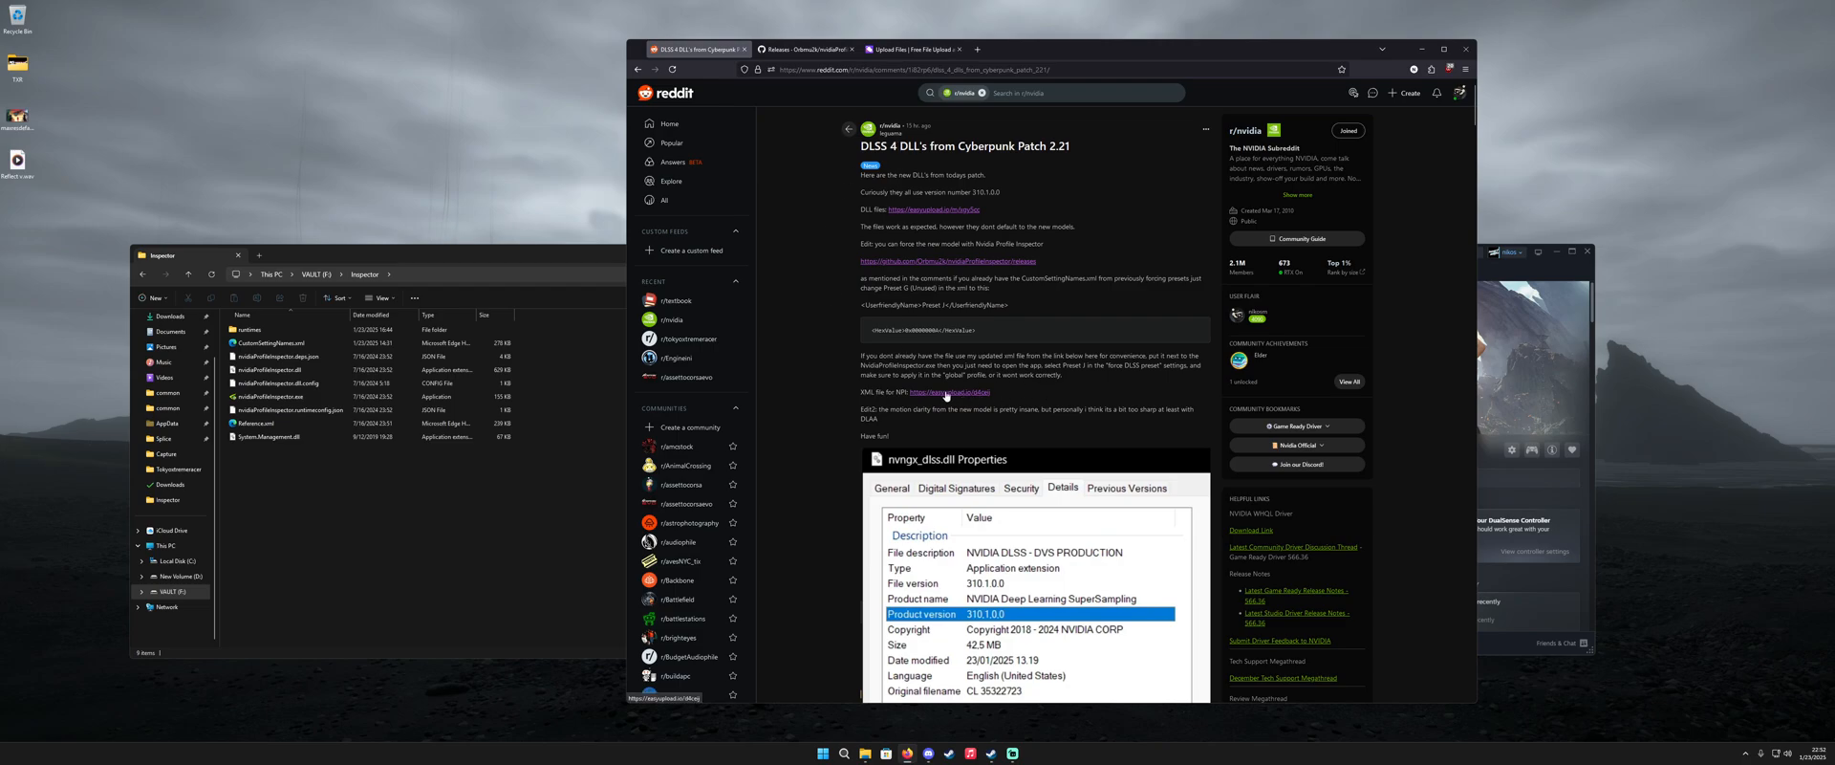
left_click(802, 49)
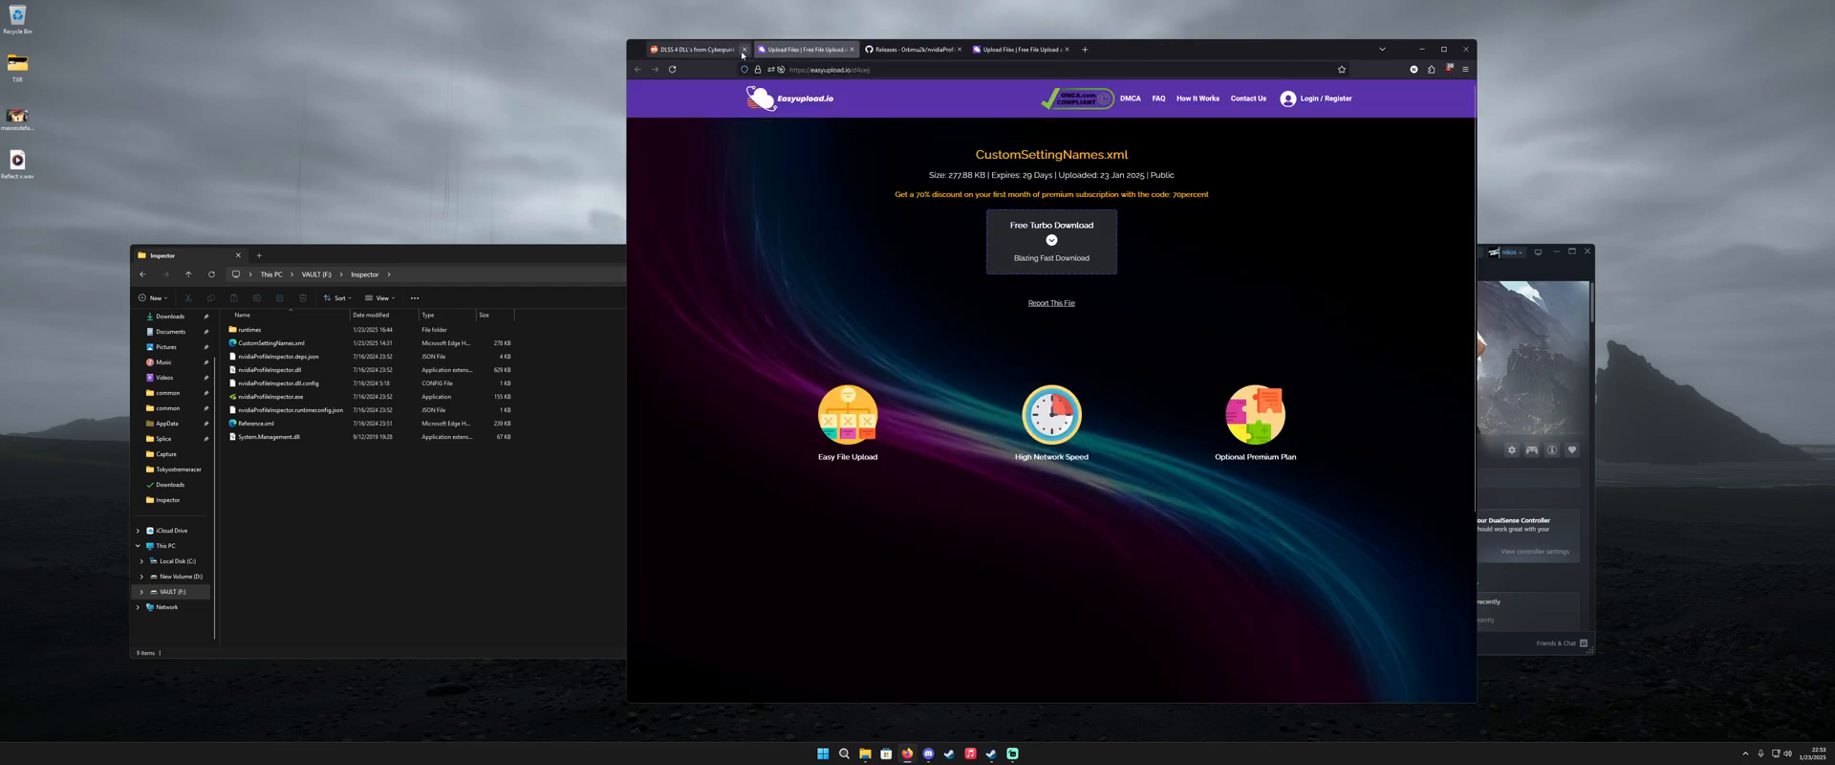
left_click(690, 49)
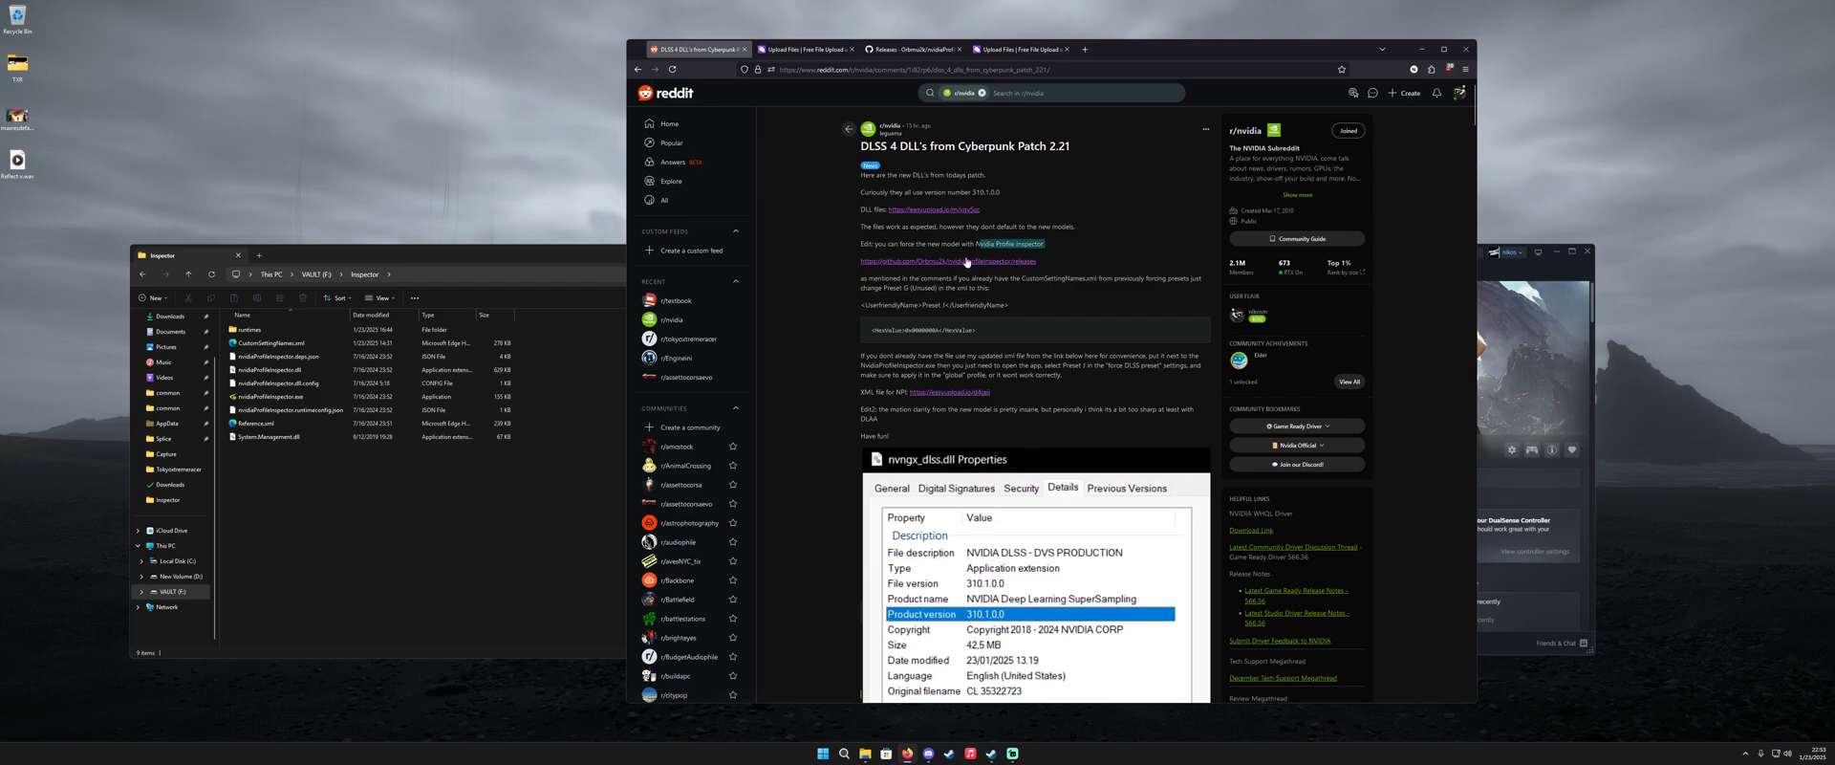
mouse_move(1012, 261)
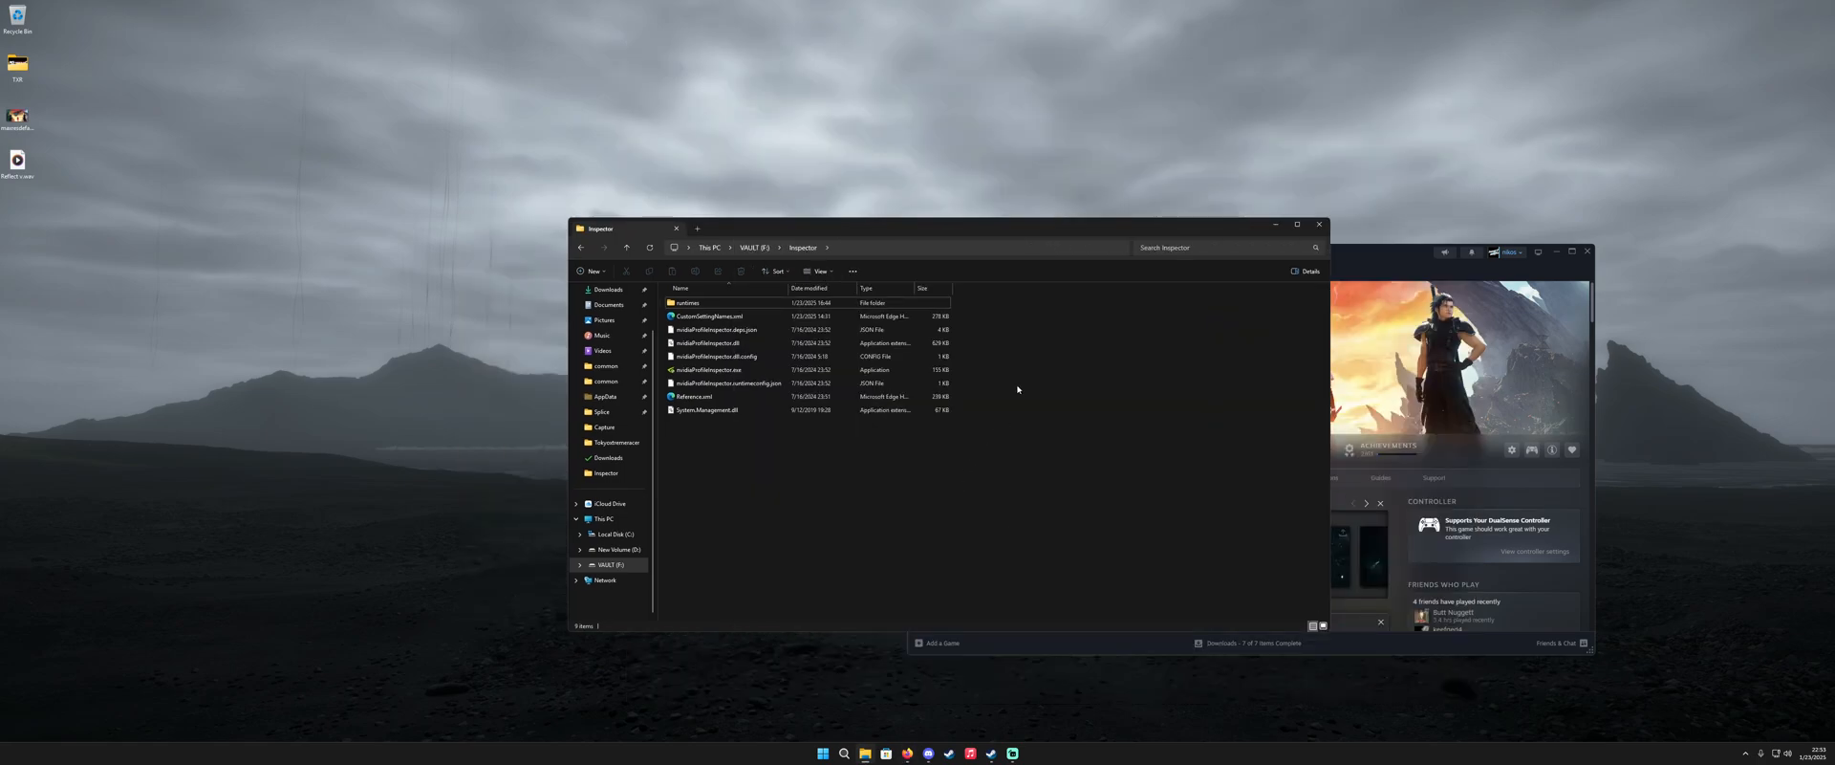
Step: Launch nvidiaProfileInspector.exe from the Inspector folder in File Explorer
left_click(710, 315)
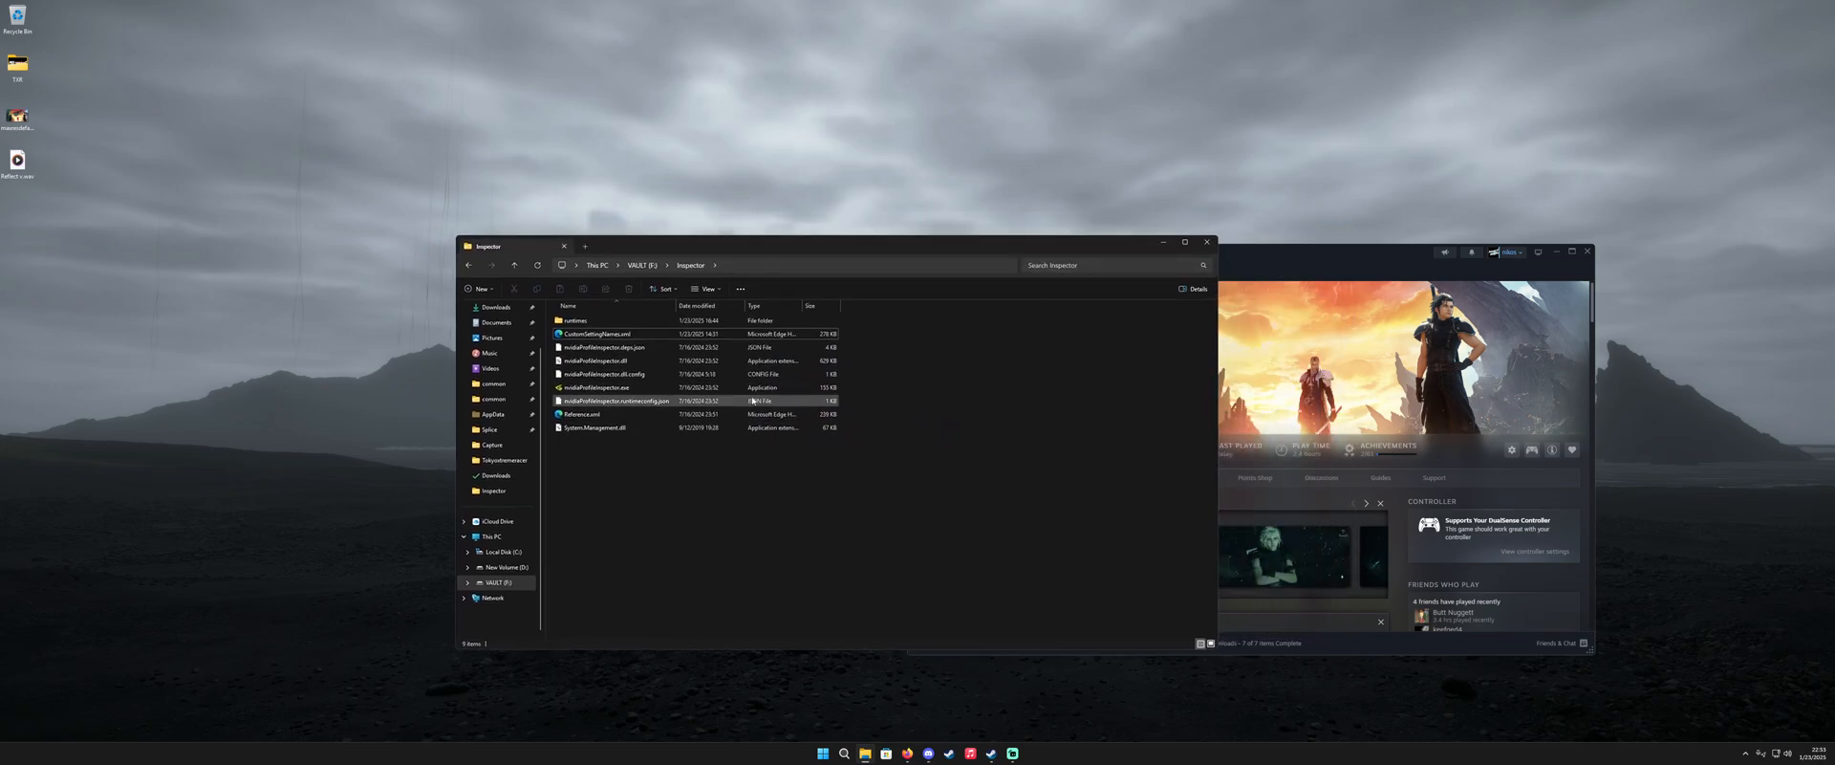
left_click(608, 388)
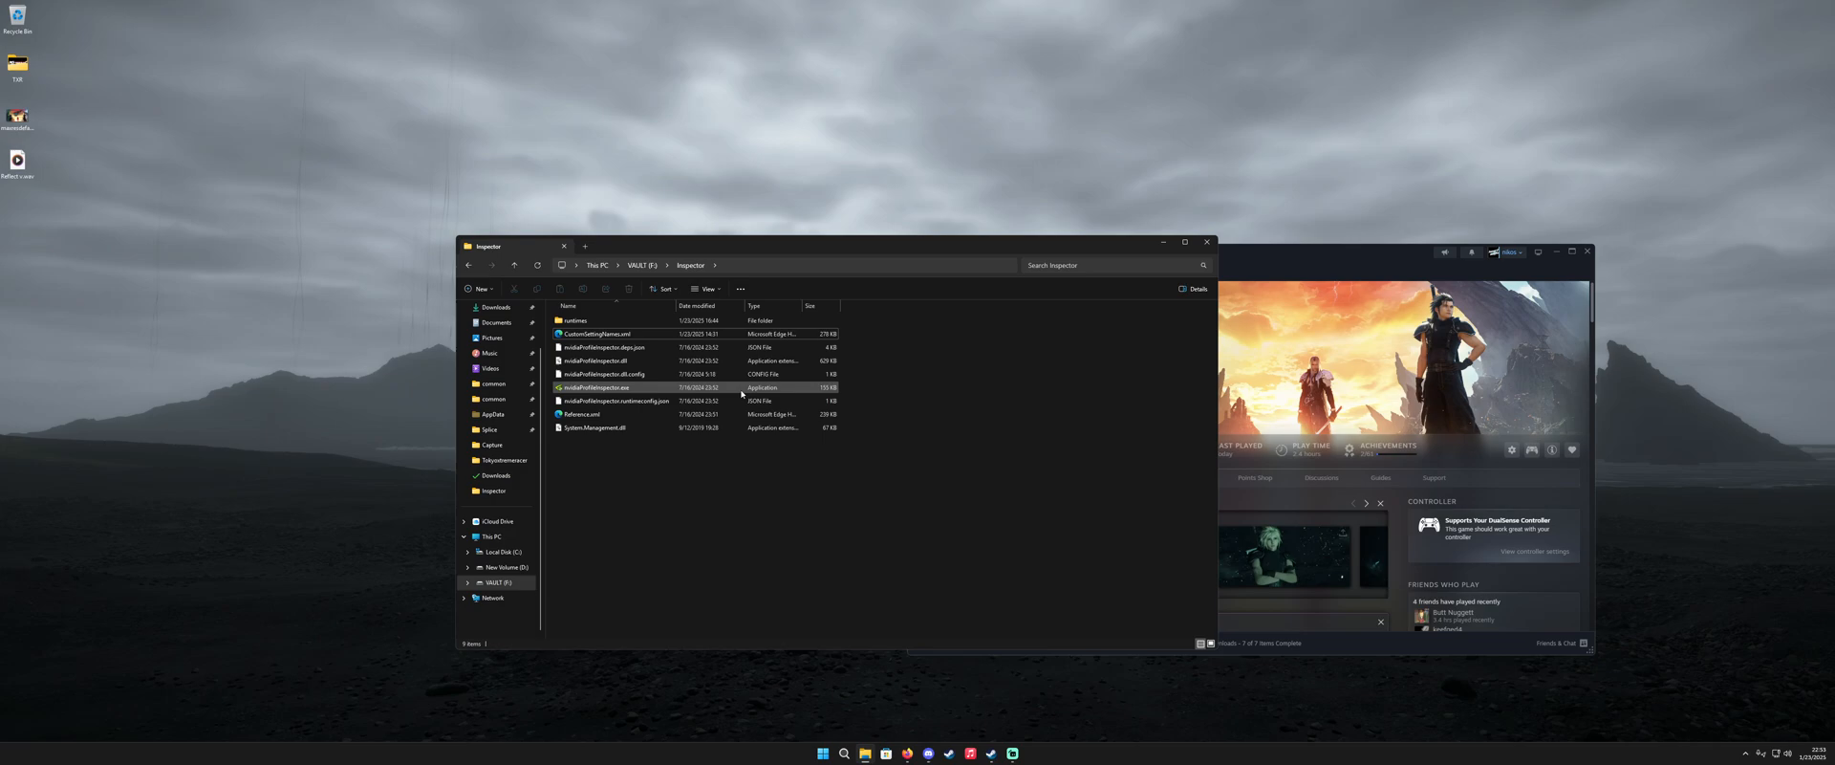
left_click(597, 388)
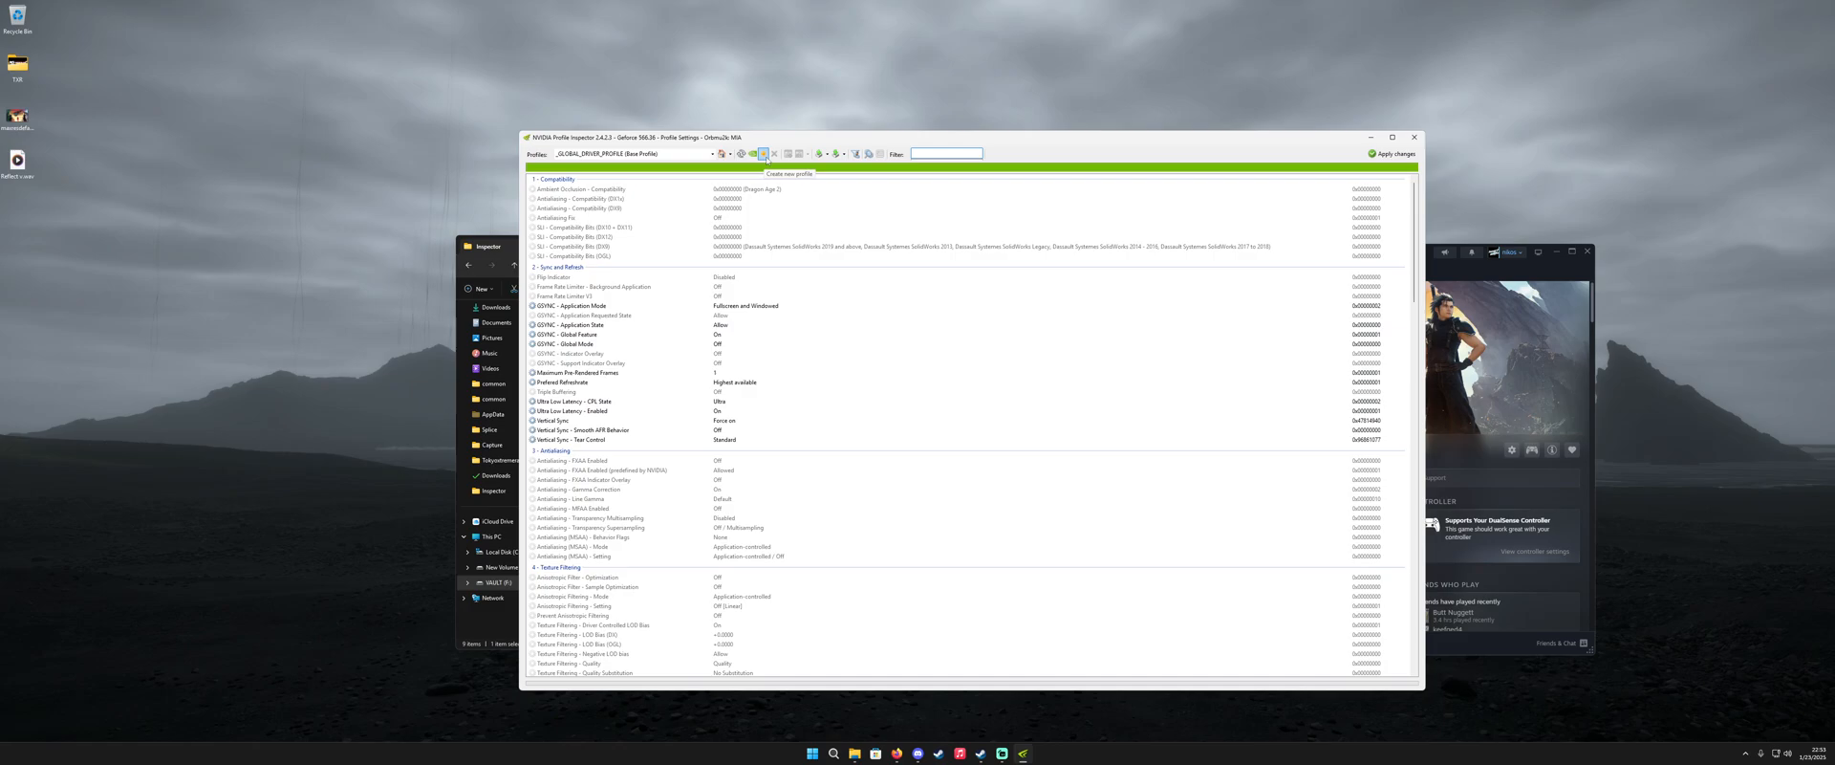
Step: Browse the driver profile list and select the global base profile
left_click(762, 153)
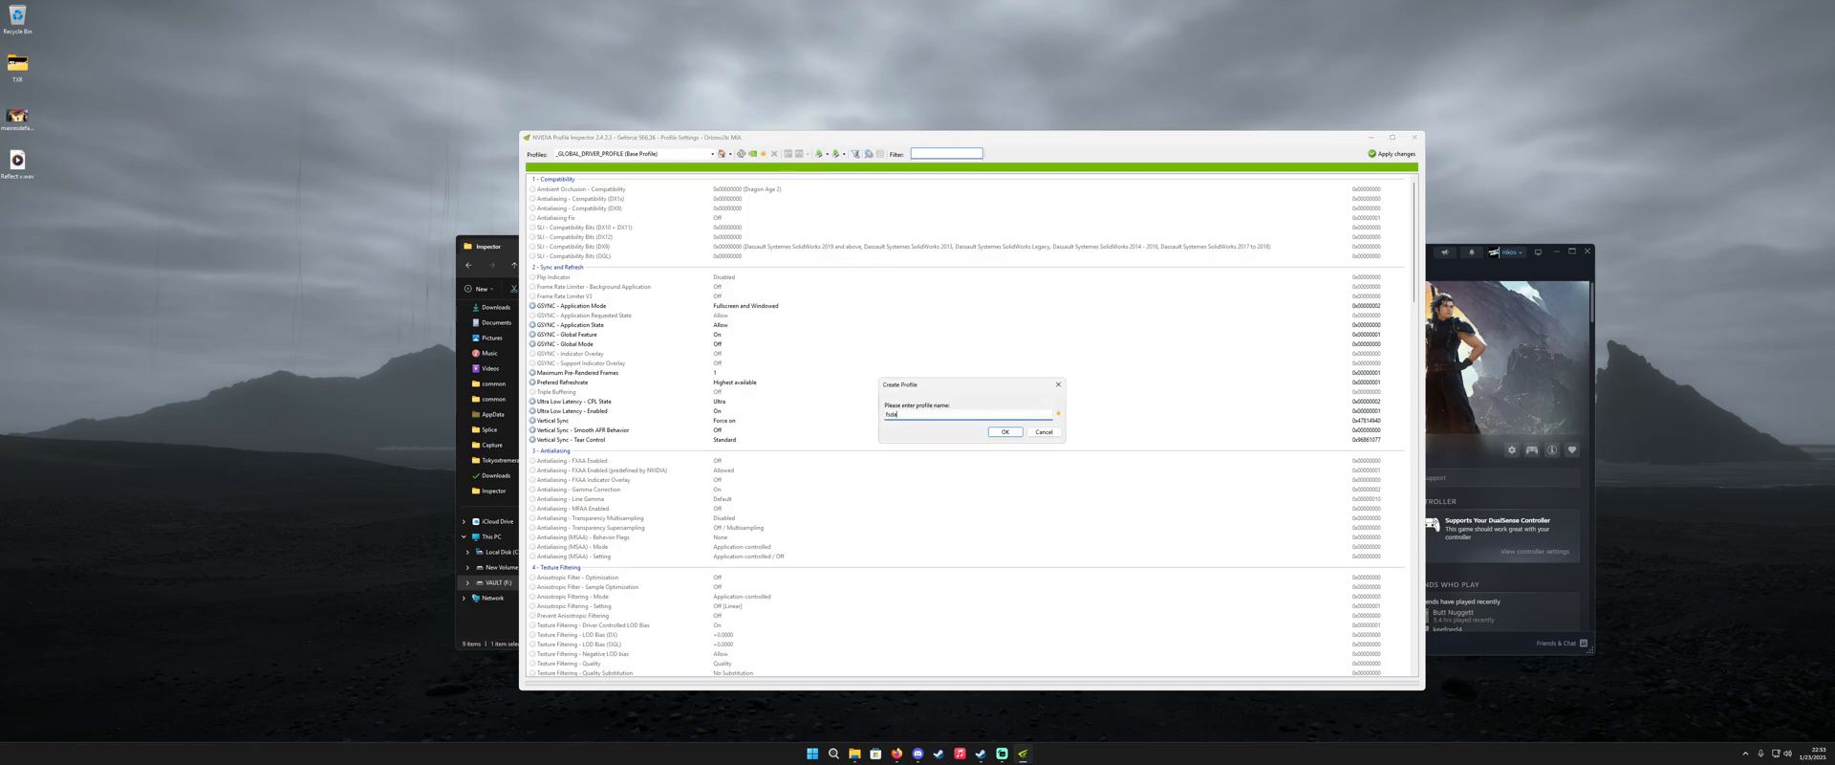
left_click(1042, 432)
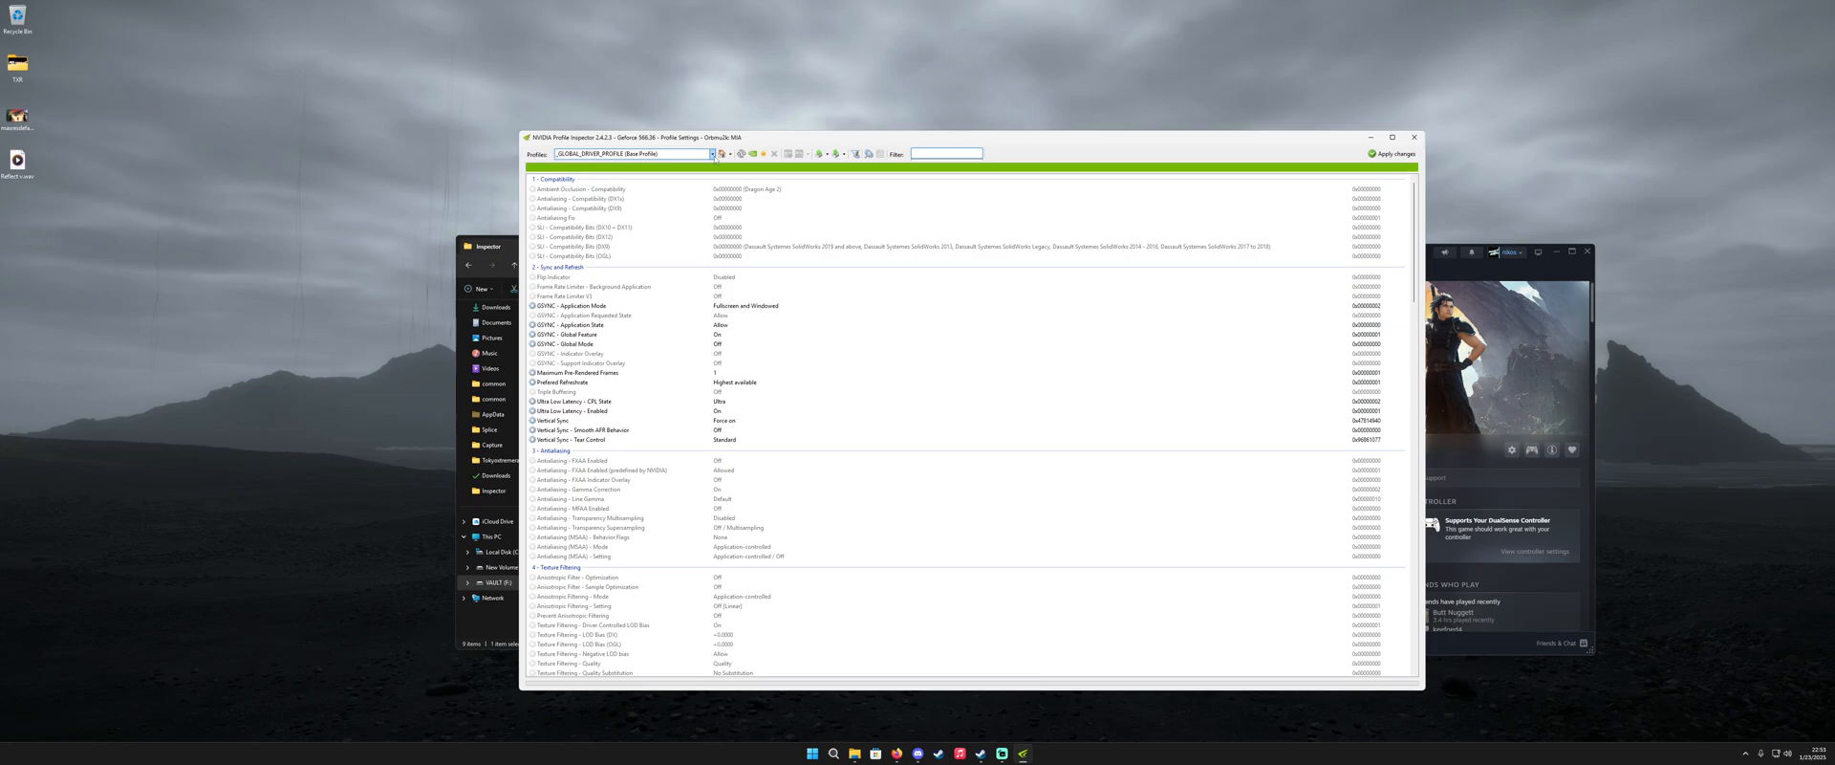
left_click(710, 153)
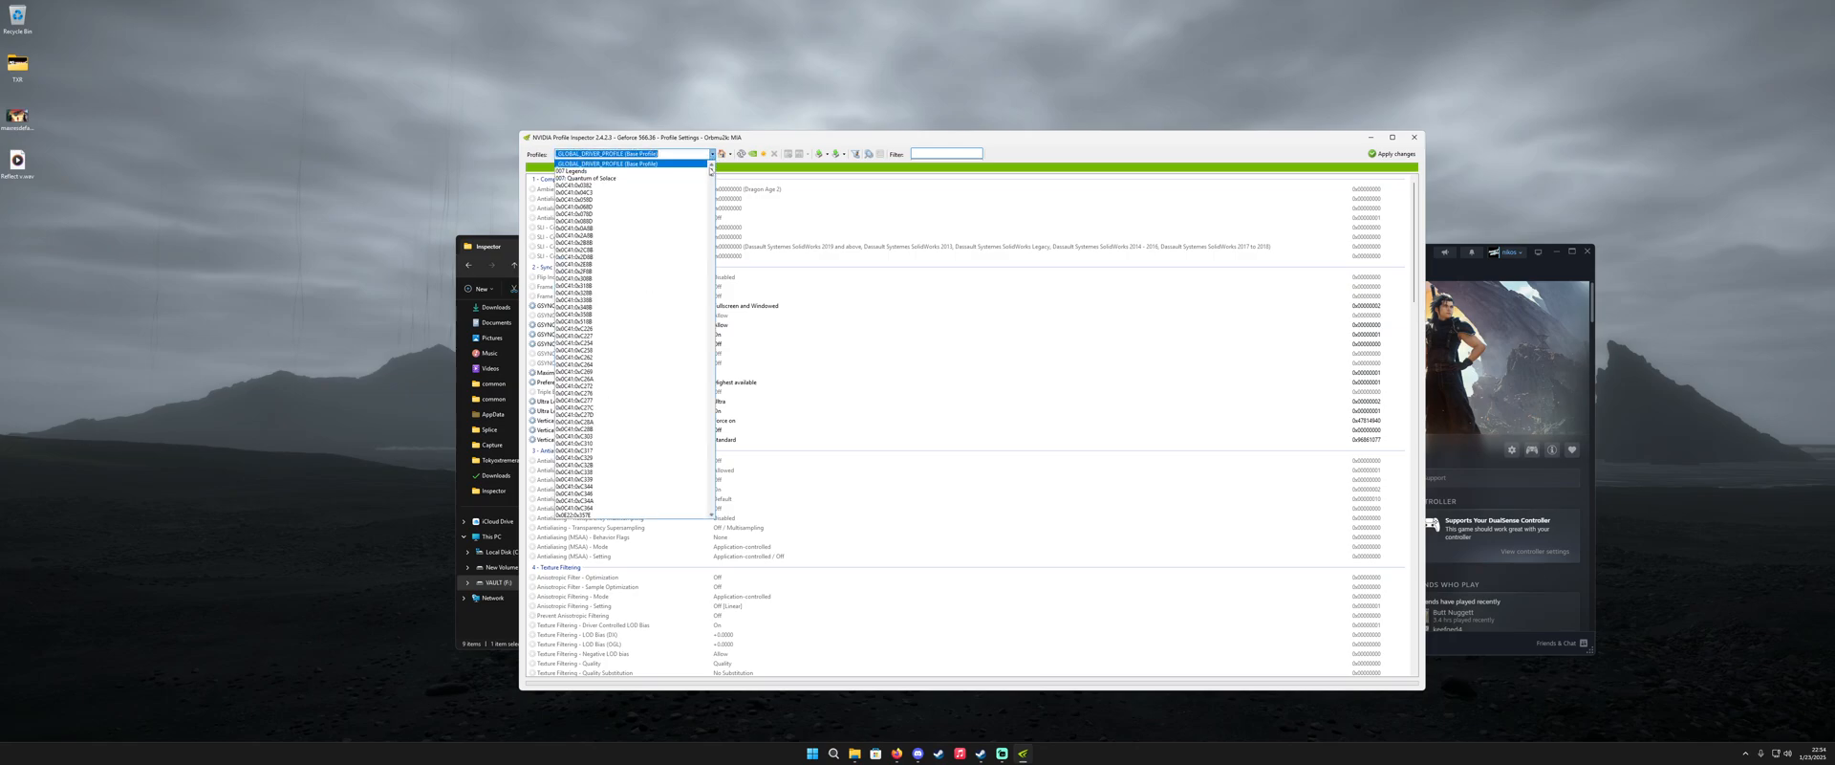
scroll("down", 3)
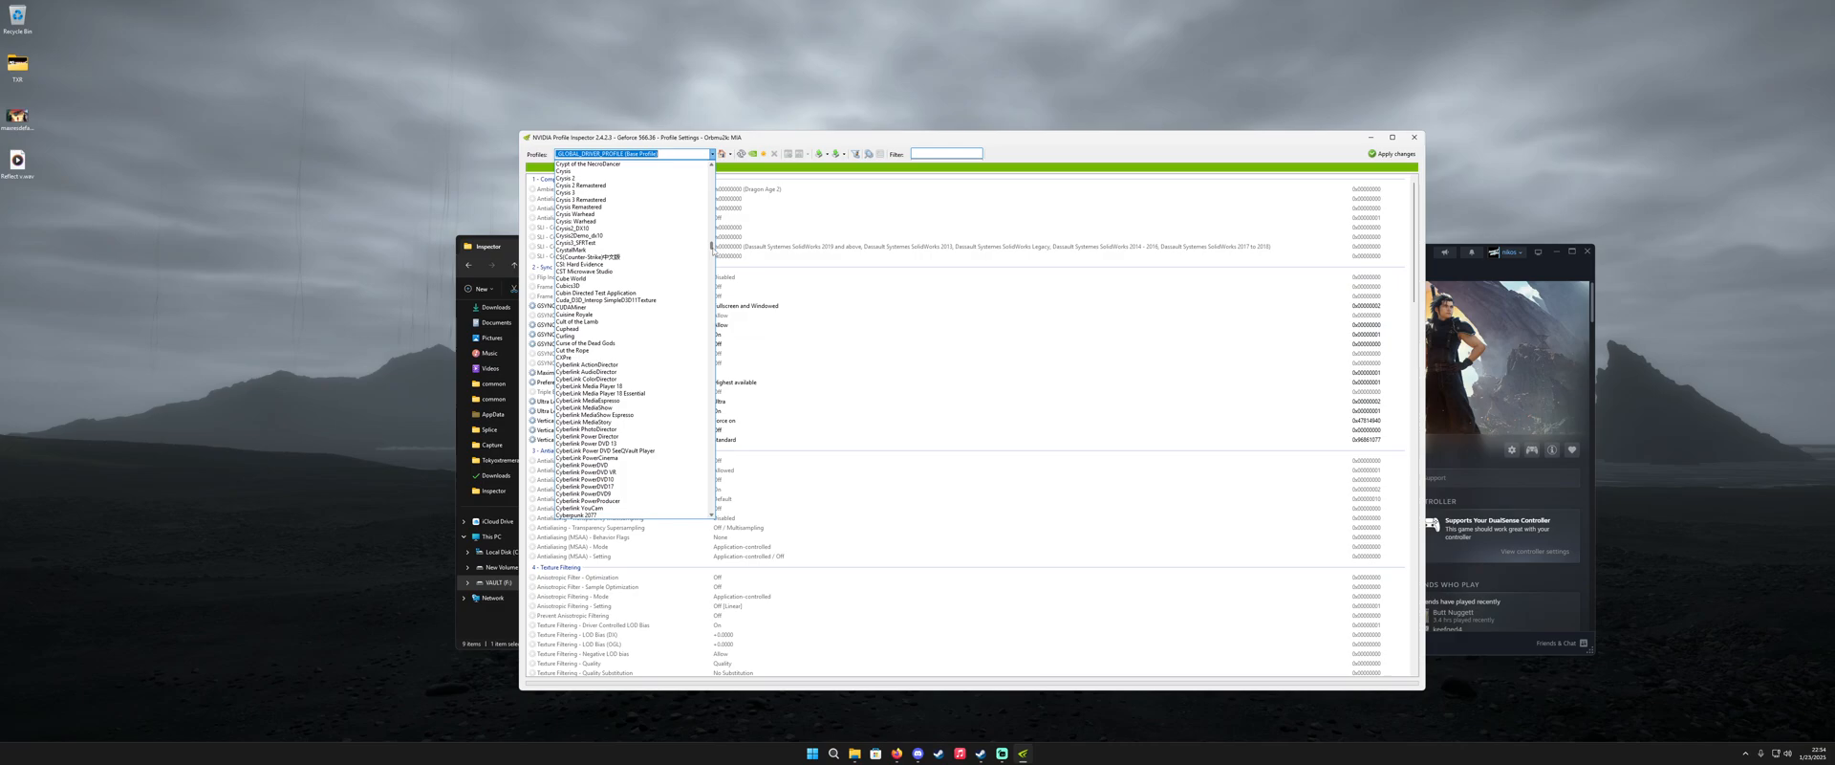
scroll("down", 3)
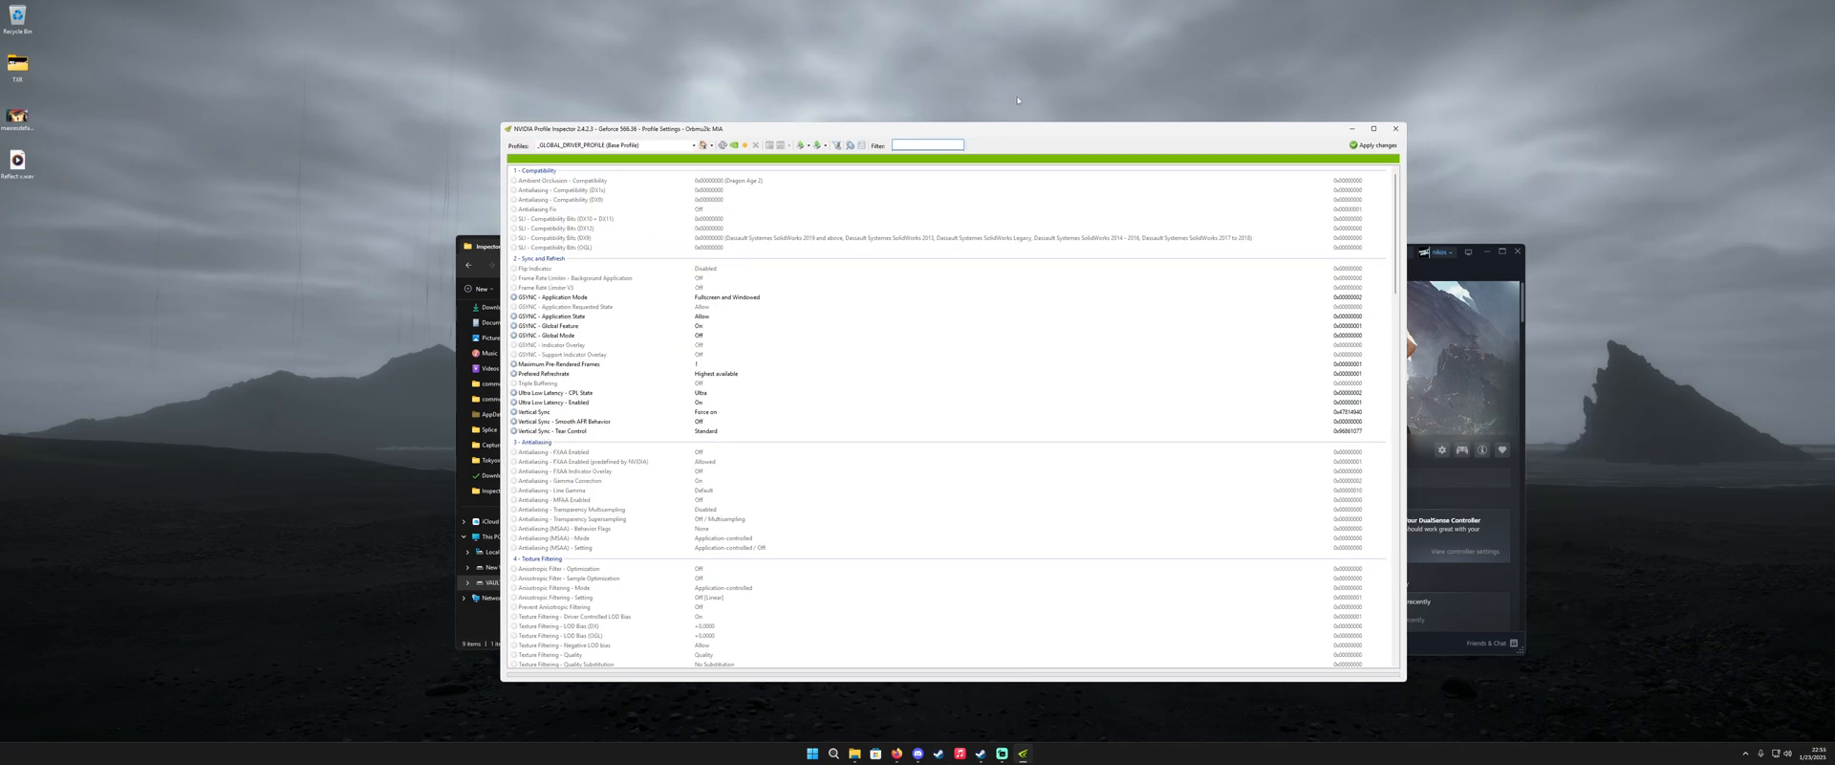
left_click(609, 144)
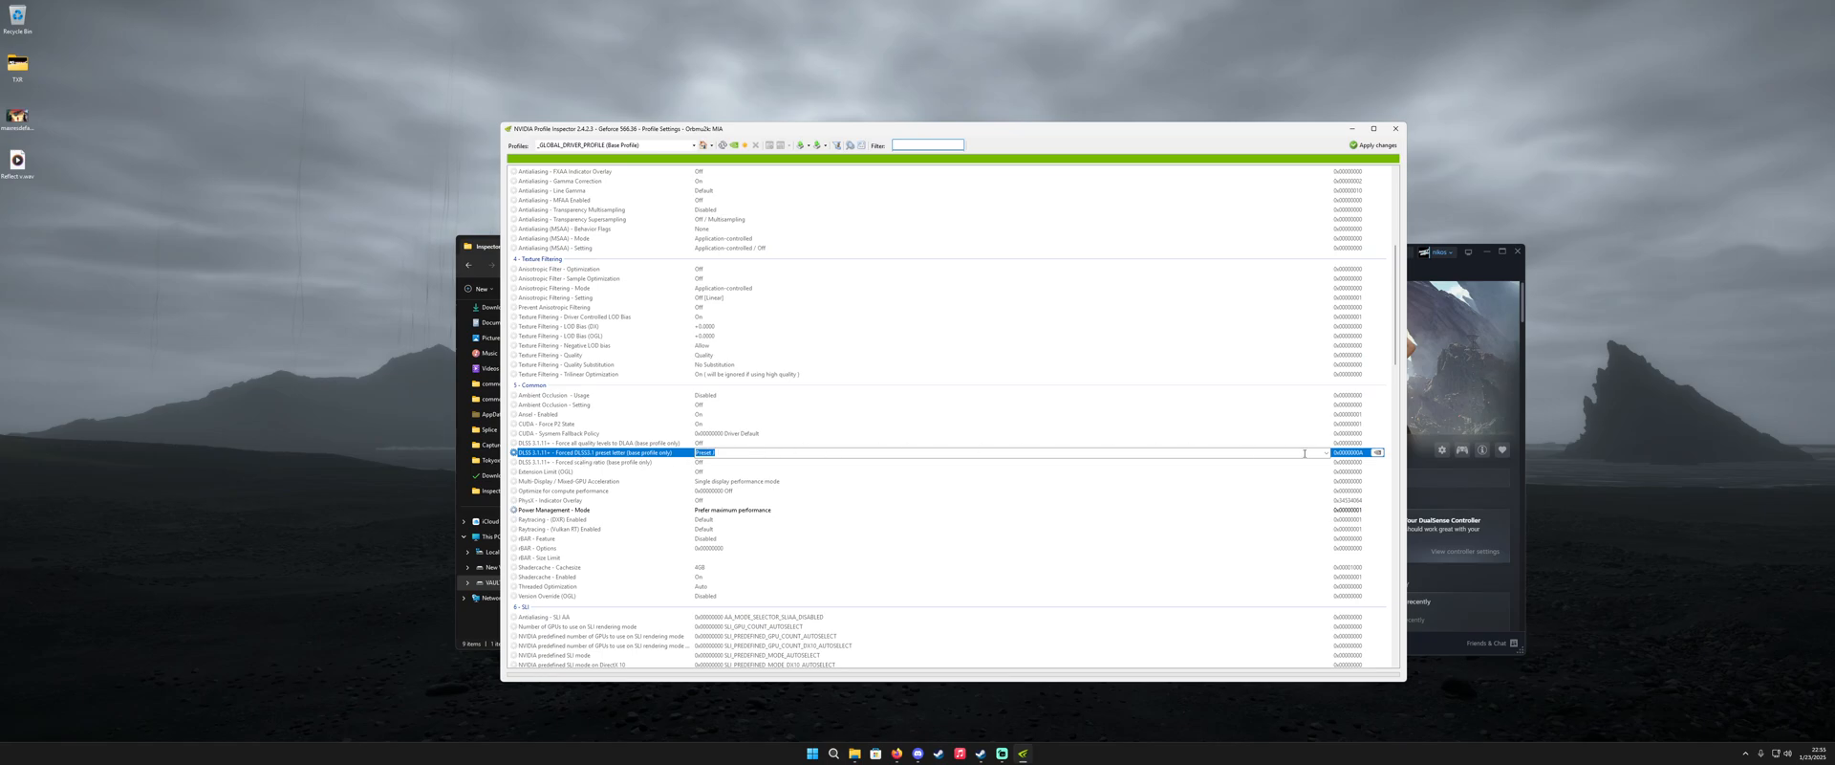
Step: Set 'DLSS-SR - Forced DLSS3.1 preset letter' to Preset J
left_click(1377, 452)
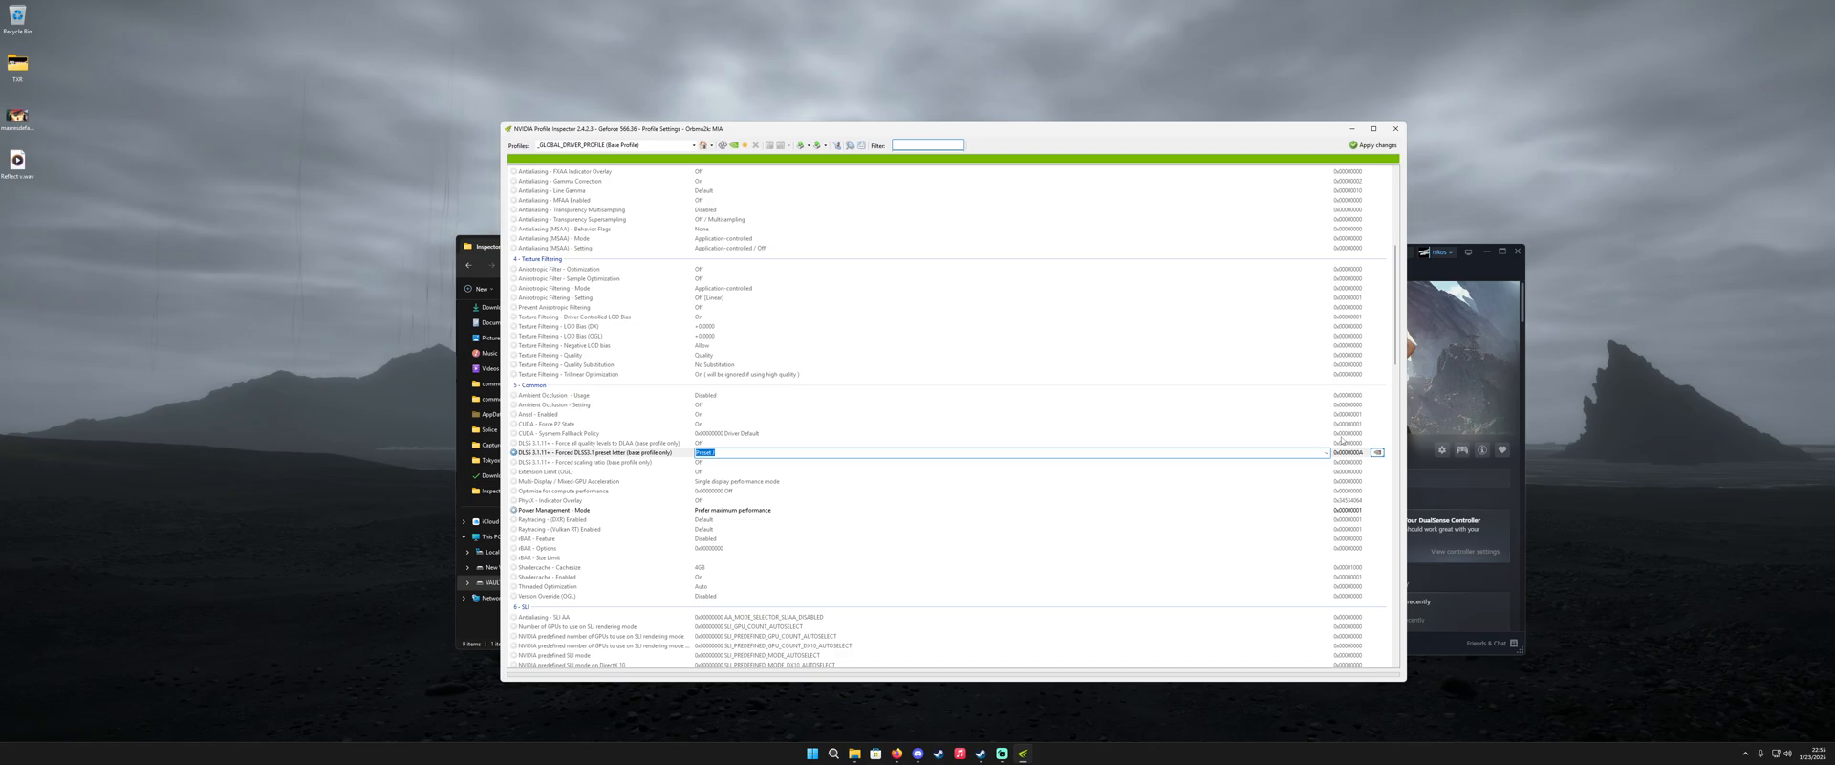
left_click(936, 452)
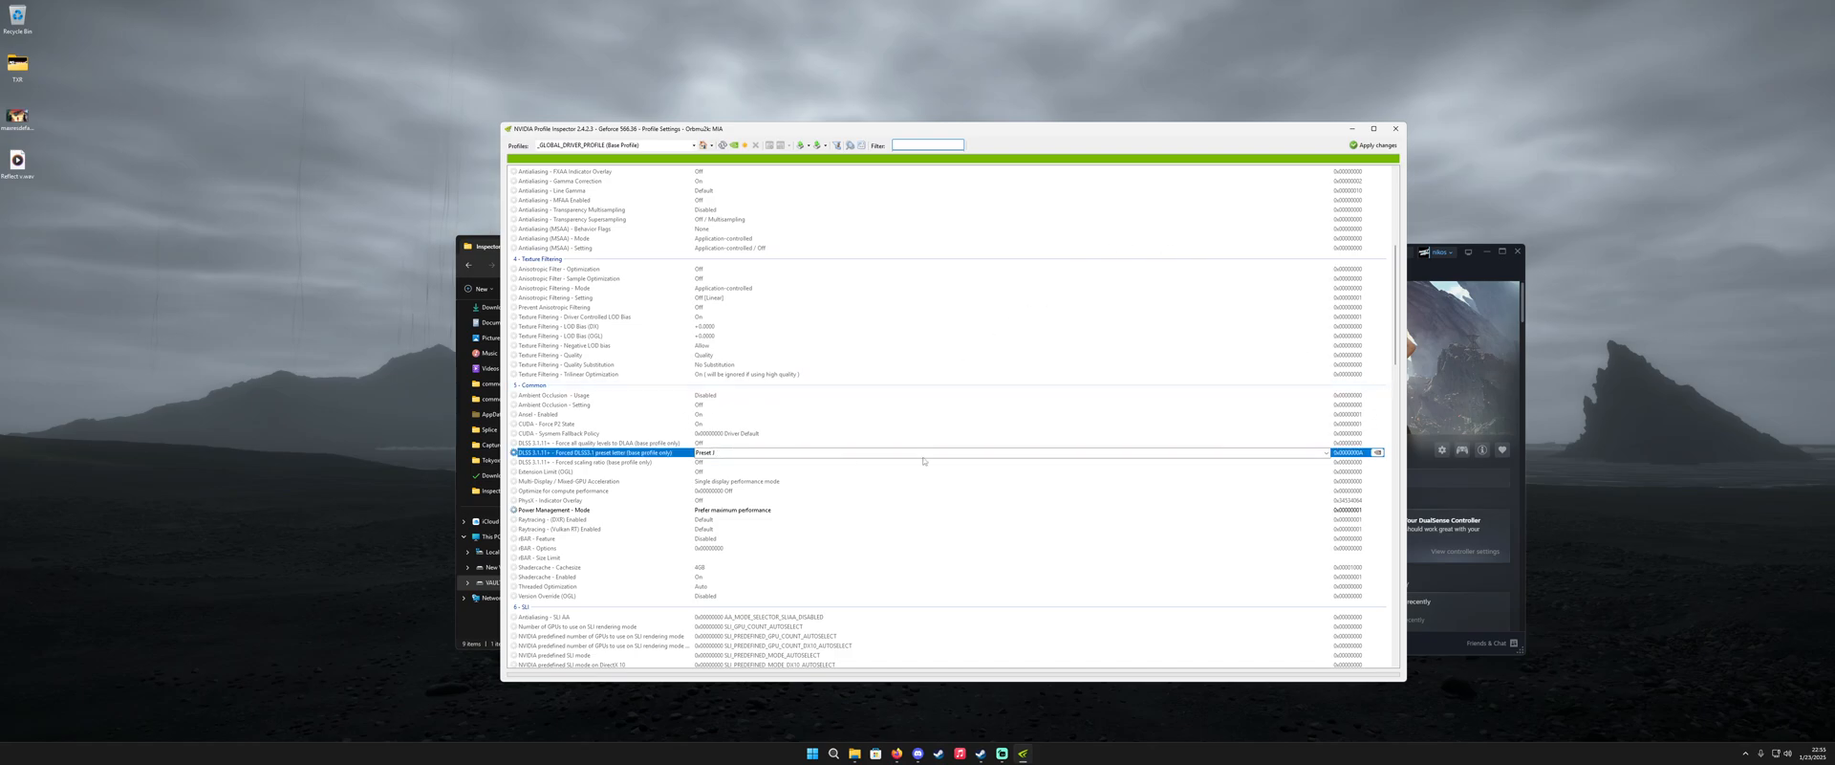
left_click(693, 145)
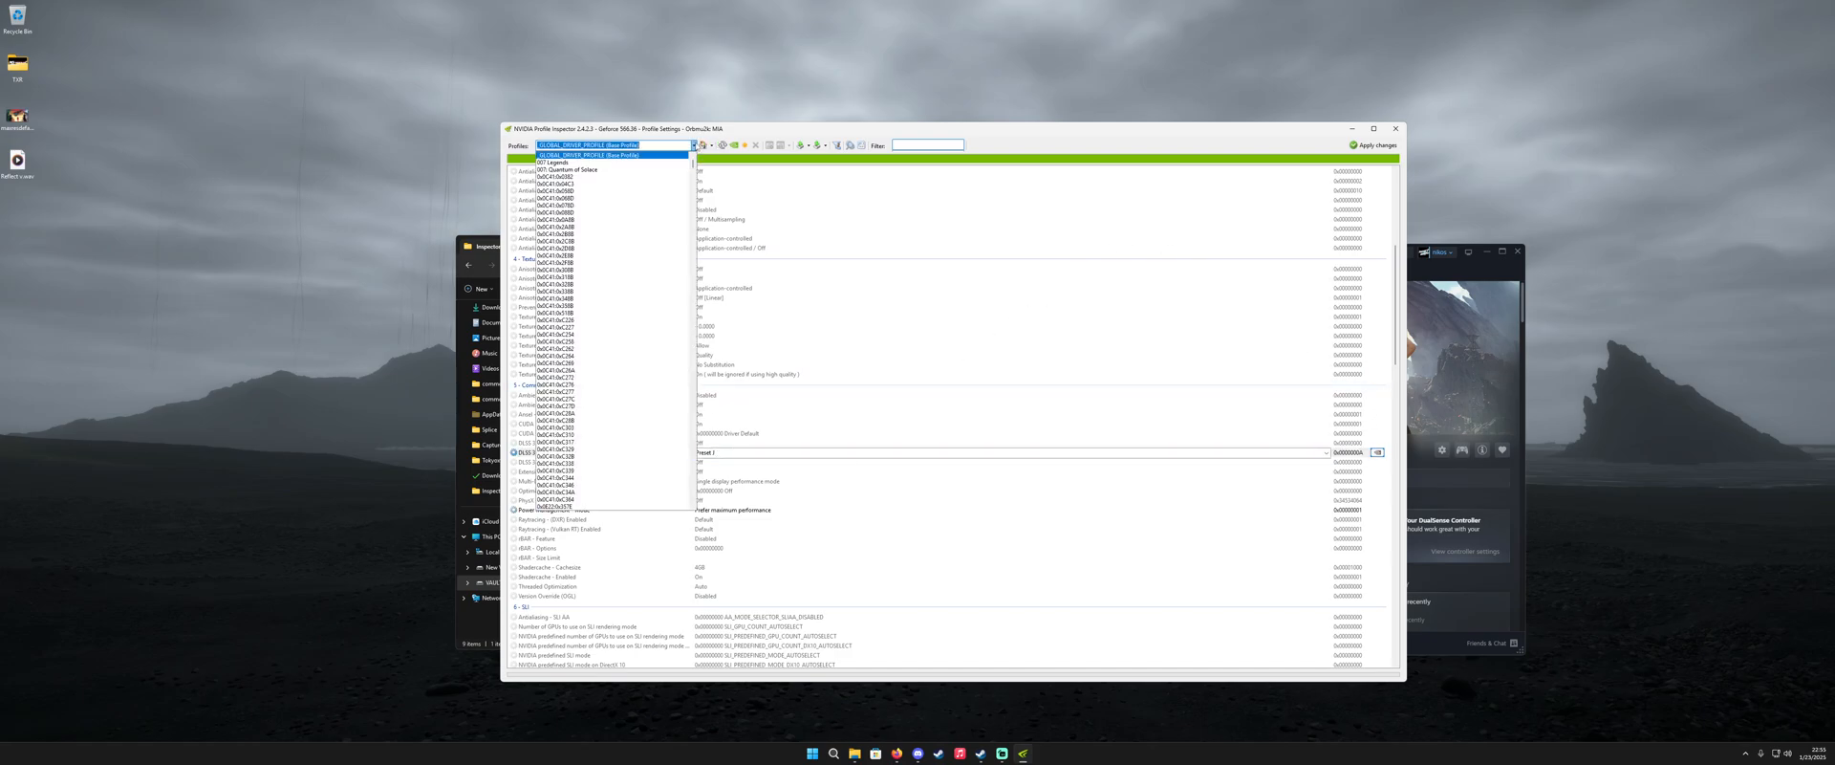
left_click(609, 153)
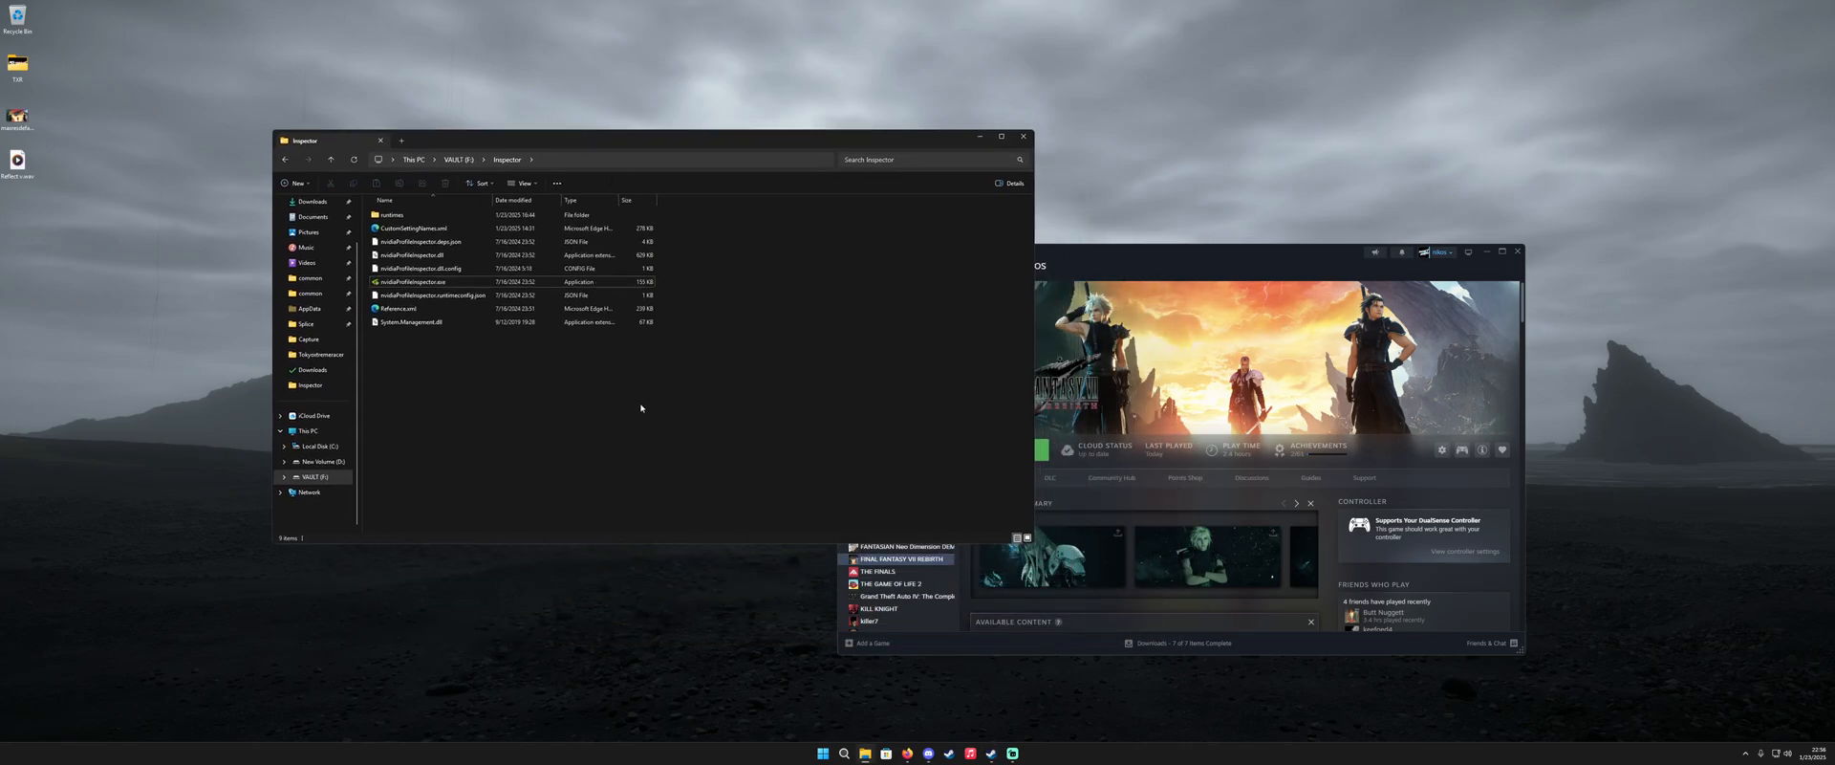
mouse_move(586, 504)
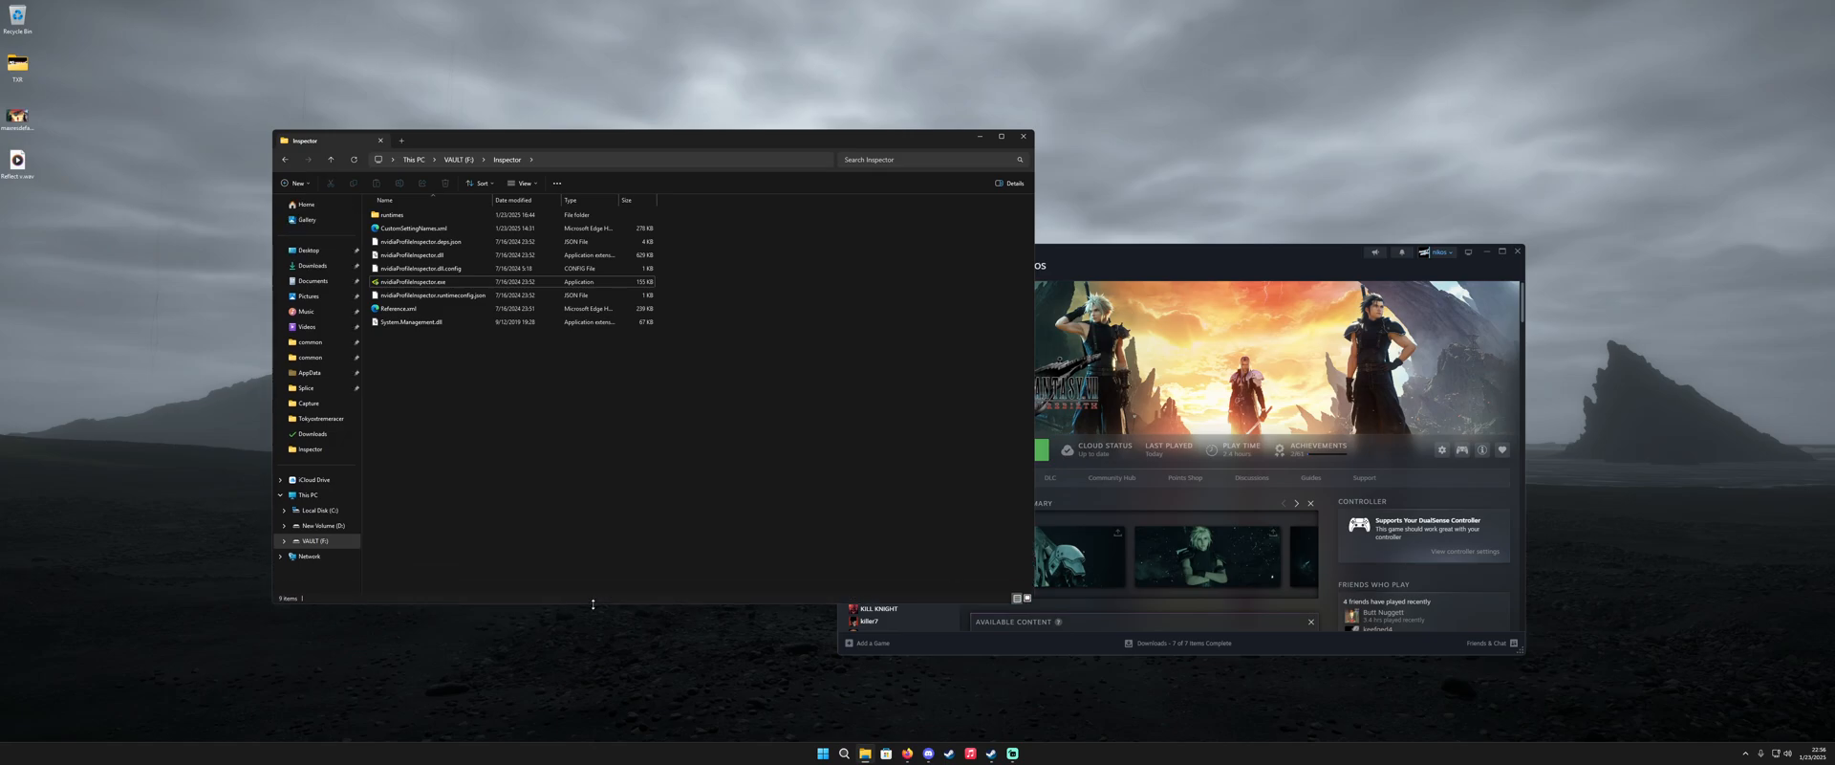
mouse_move(603, 583)
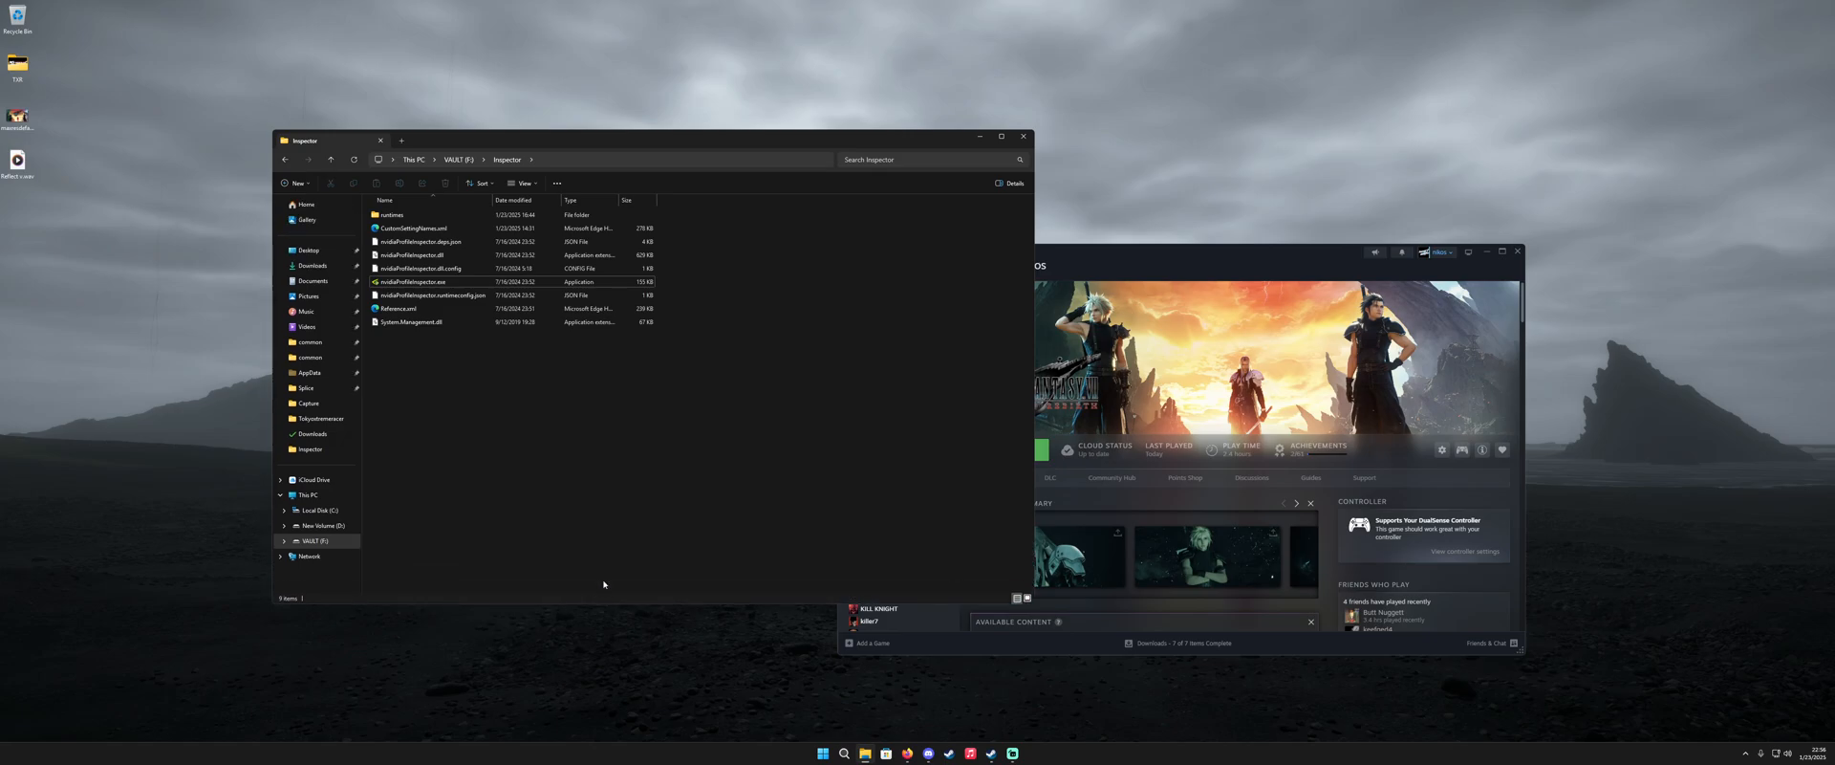
mouse_move(530, 326)
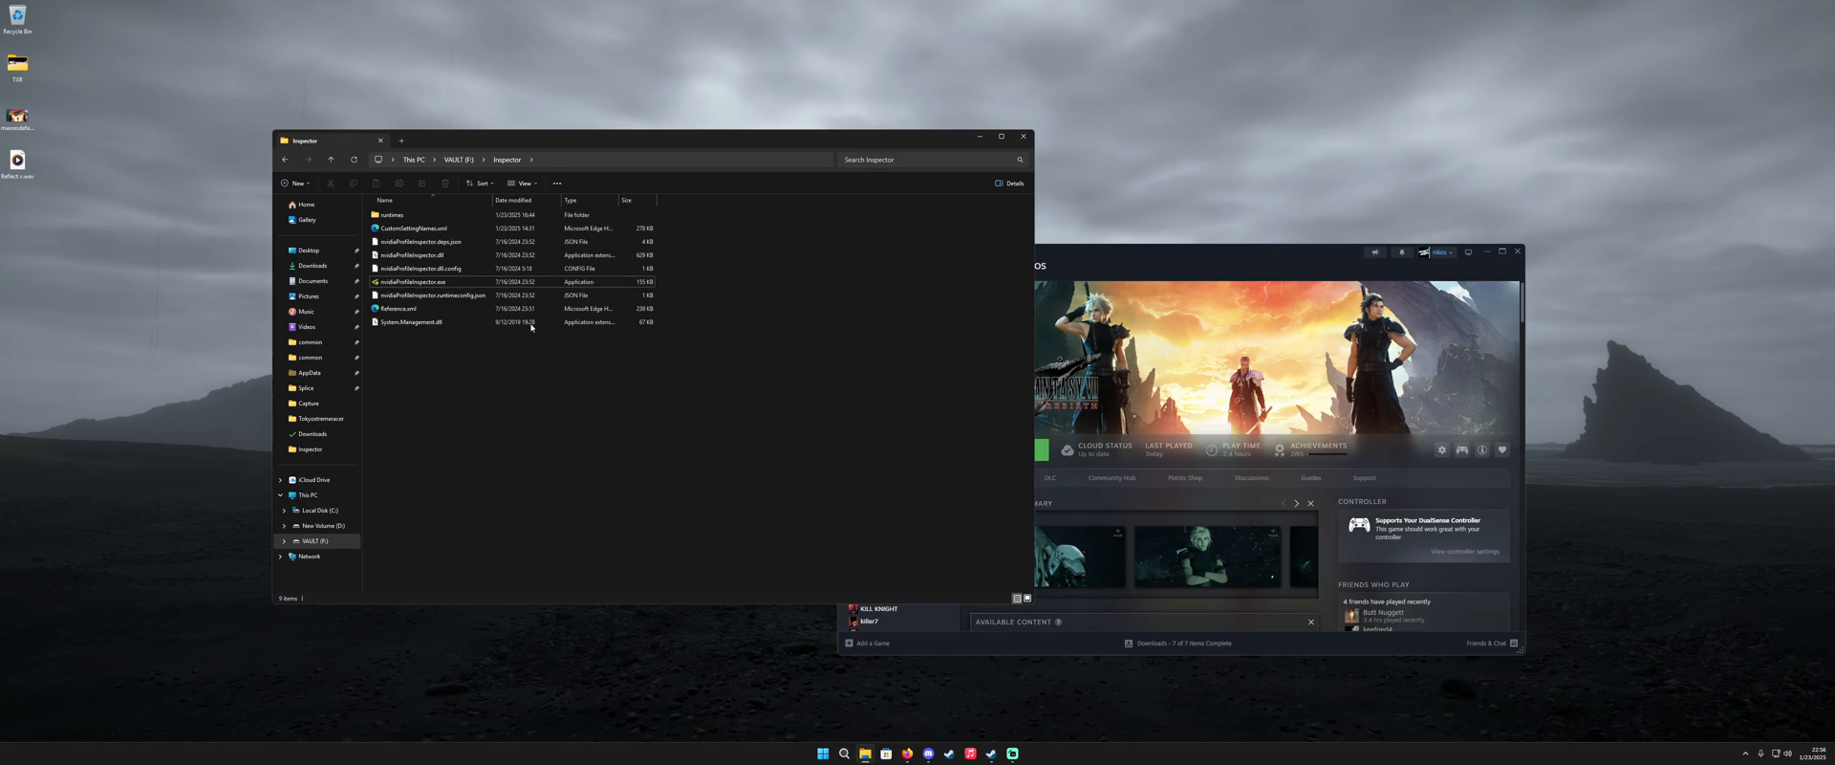
Step: Navigate from Steam's common folder into FINAL FANTASY VII REBIRTH's DLSSSubset ThirdParty Win64 folder
left_click(308, 343)
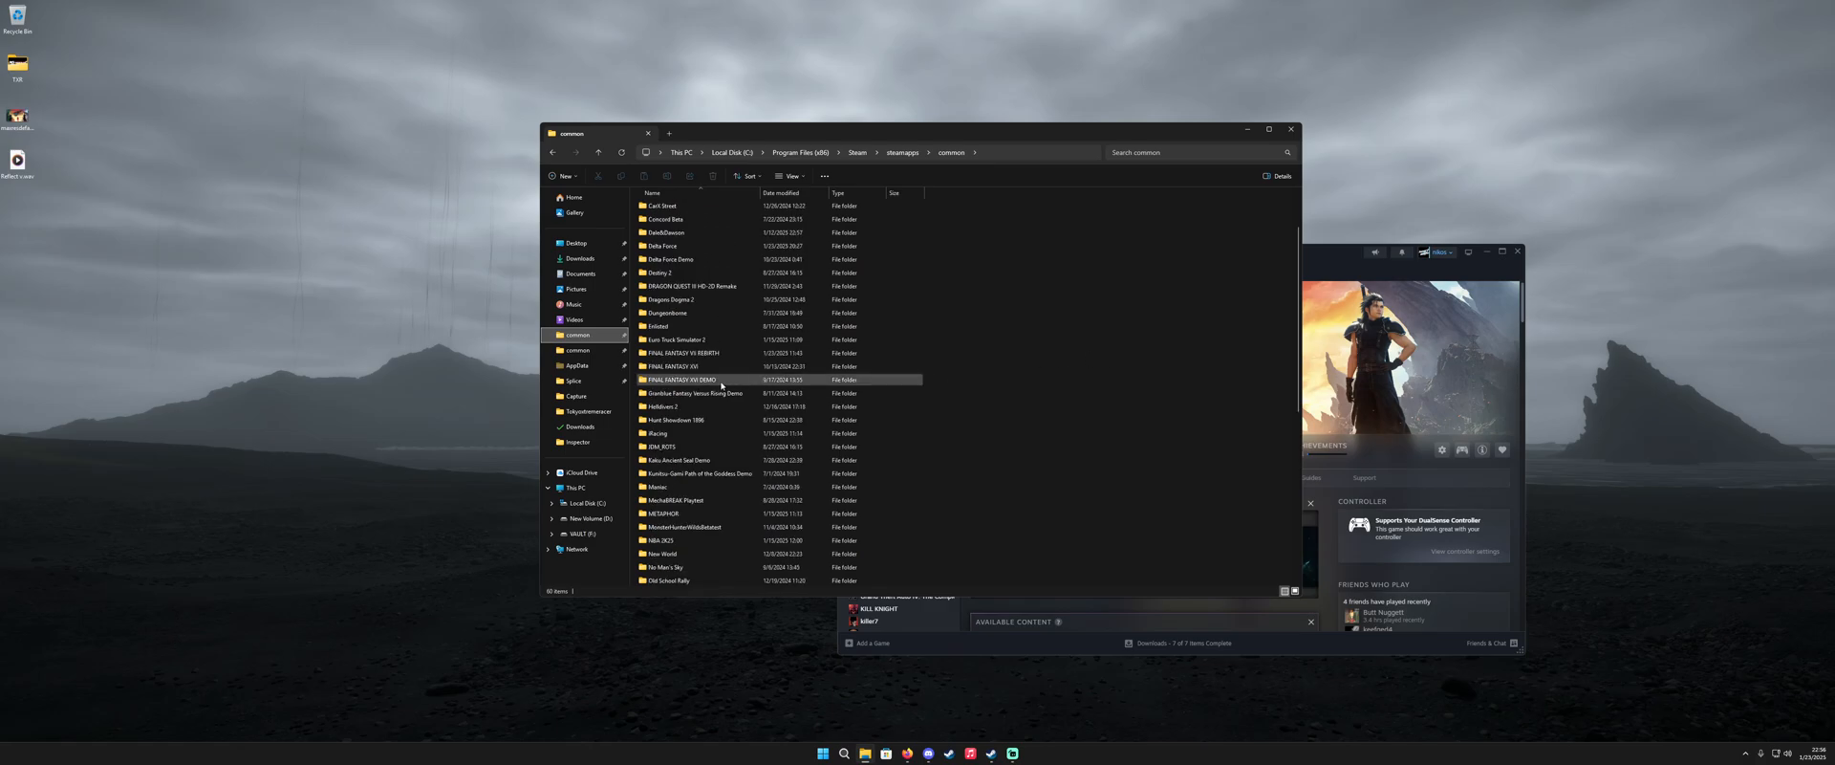
double_click(682, 353)
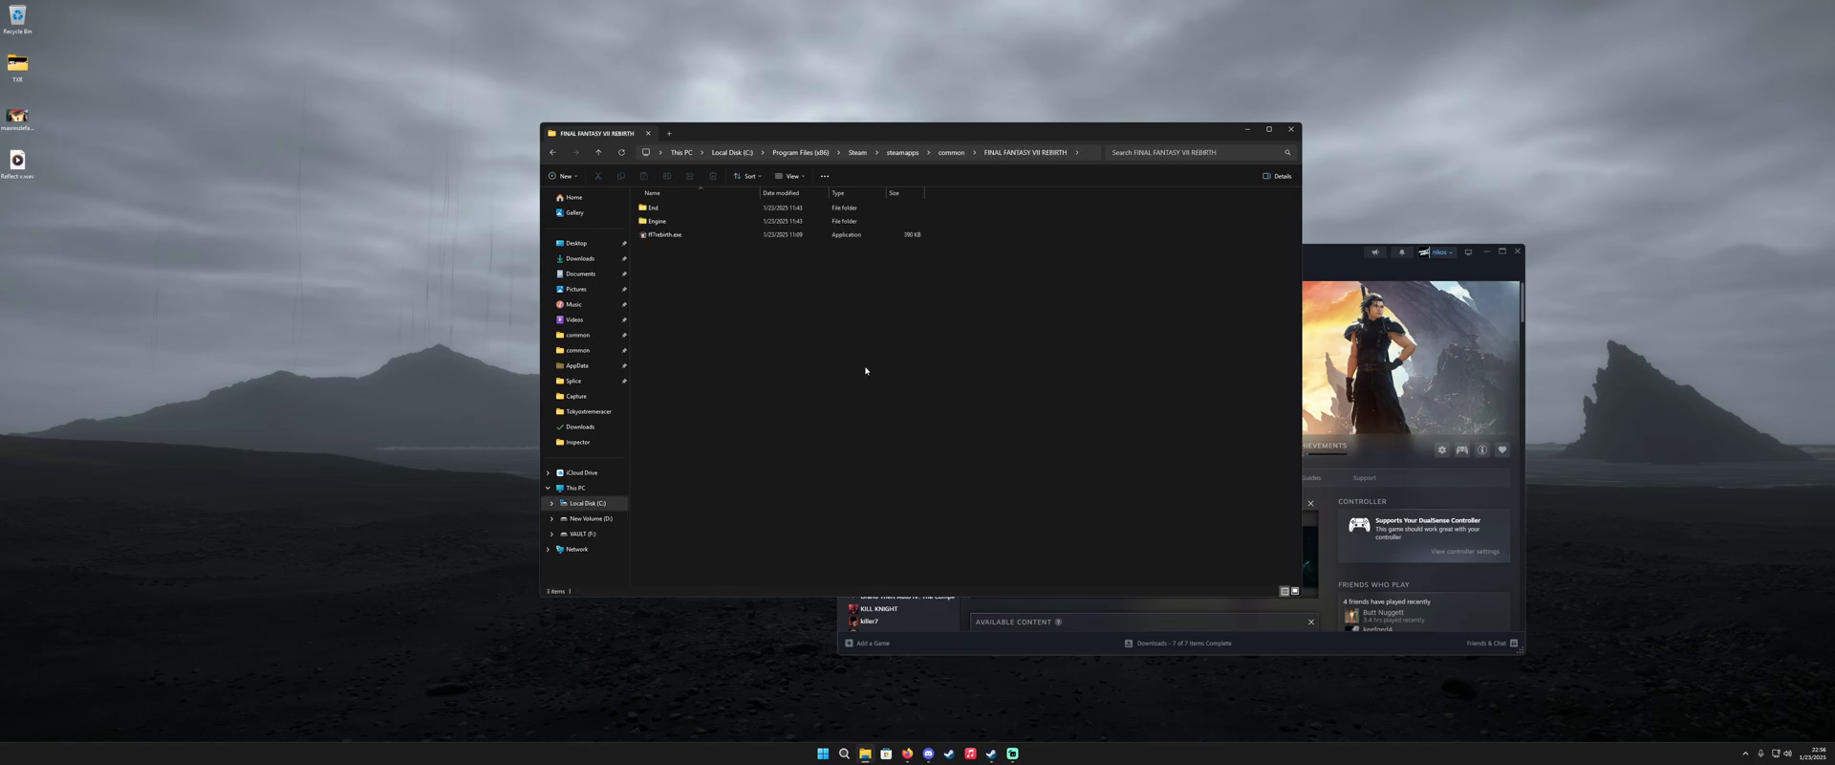
double_click(653, 222)
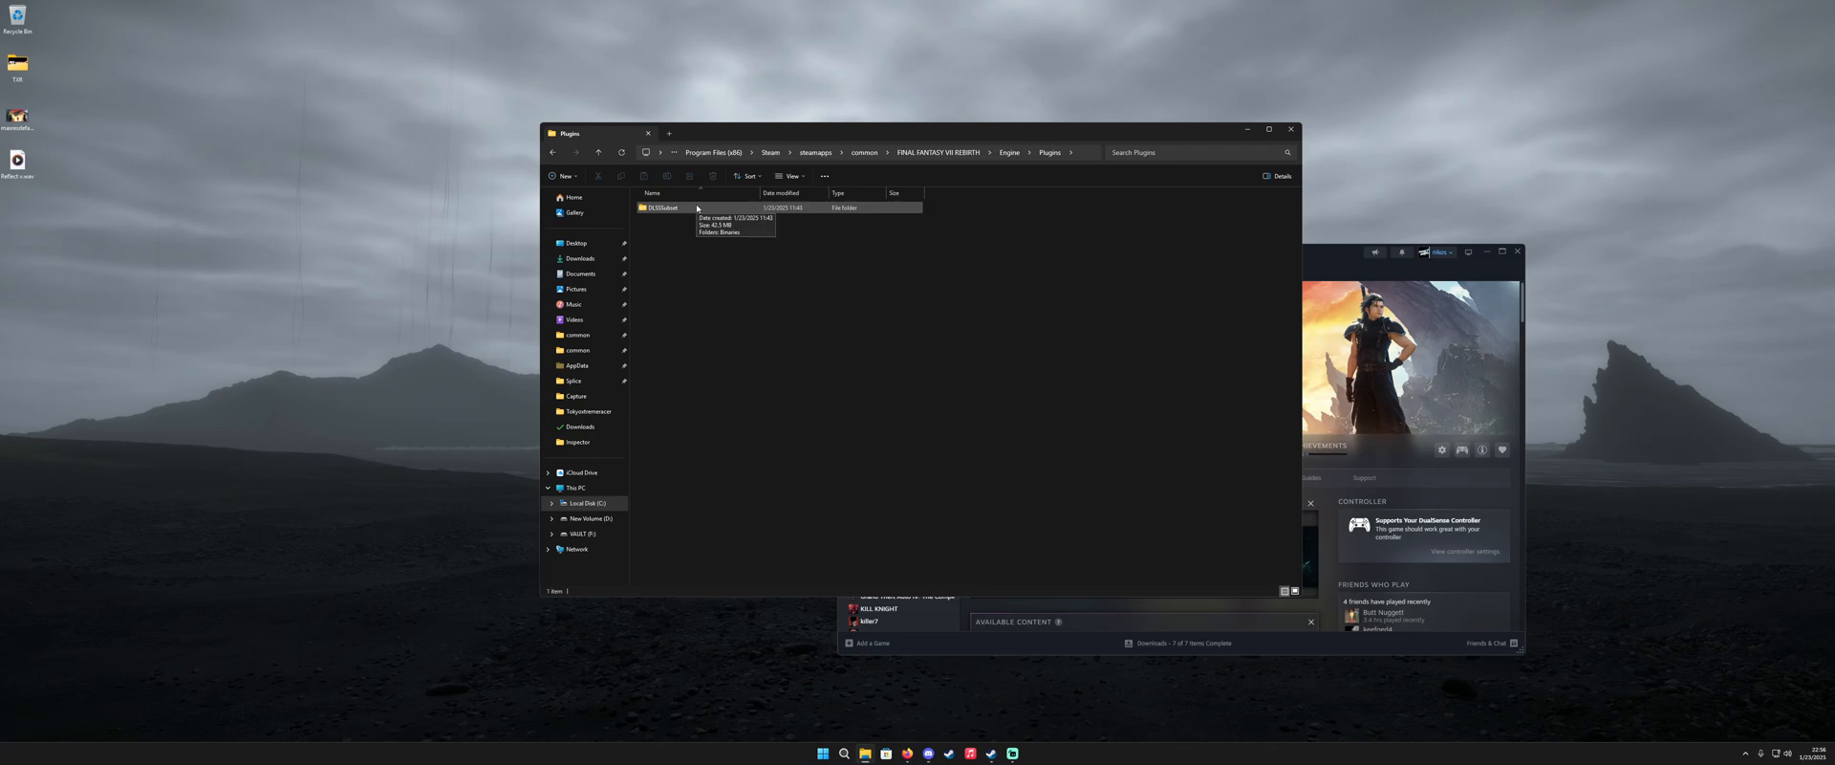
double_click(662, 208)
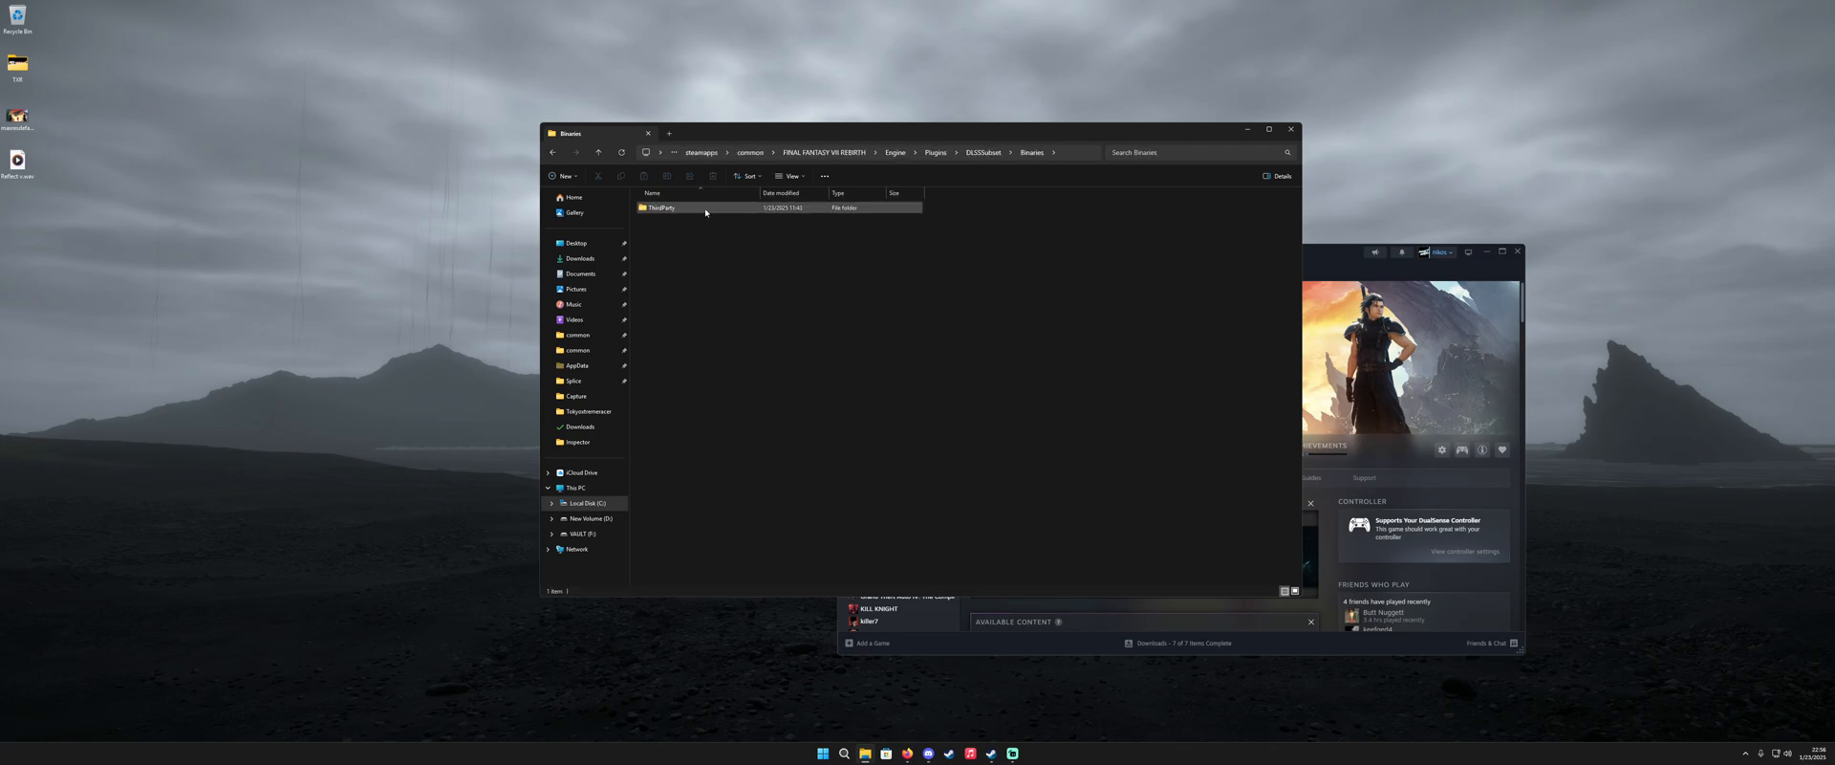
double_click(660, 207)
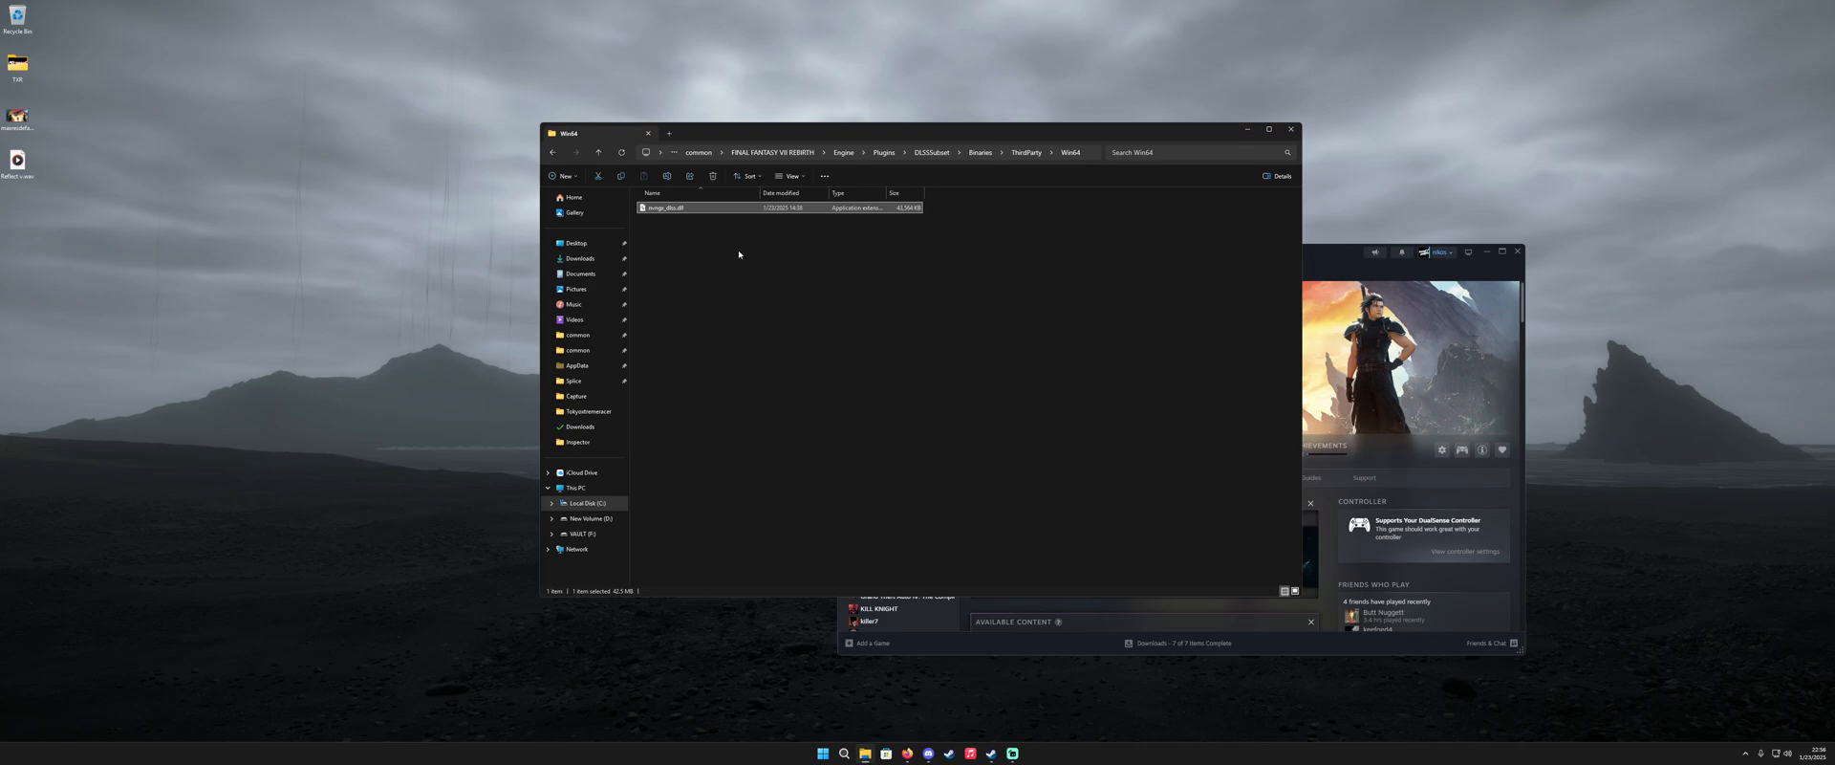
mouse_move(1033, 239)
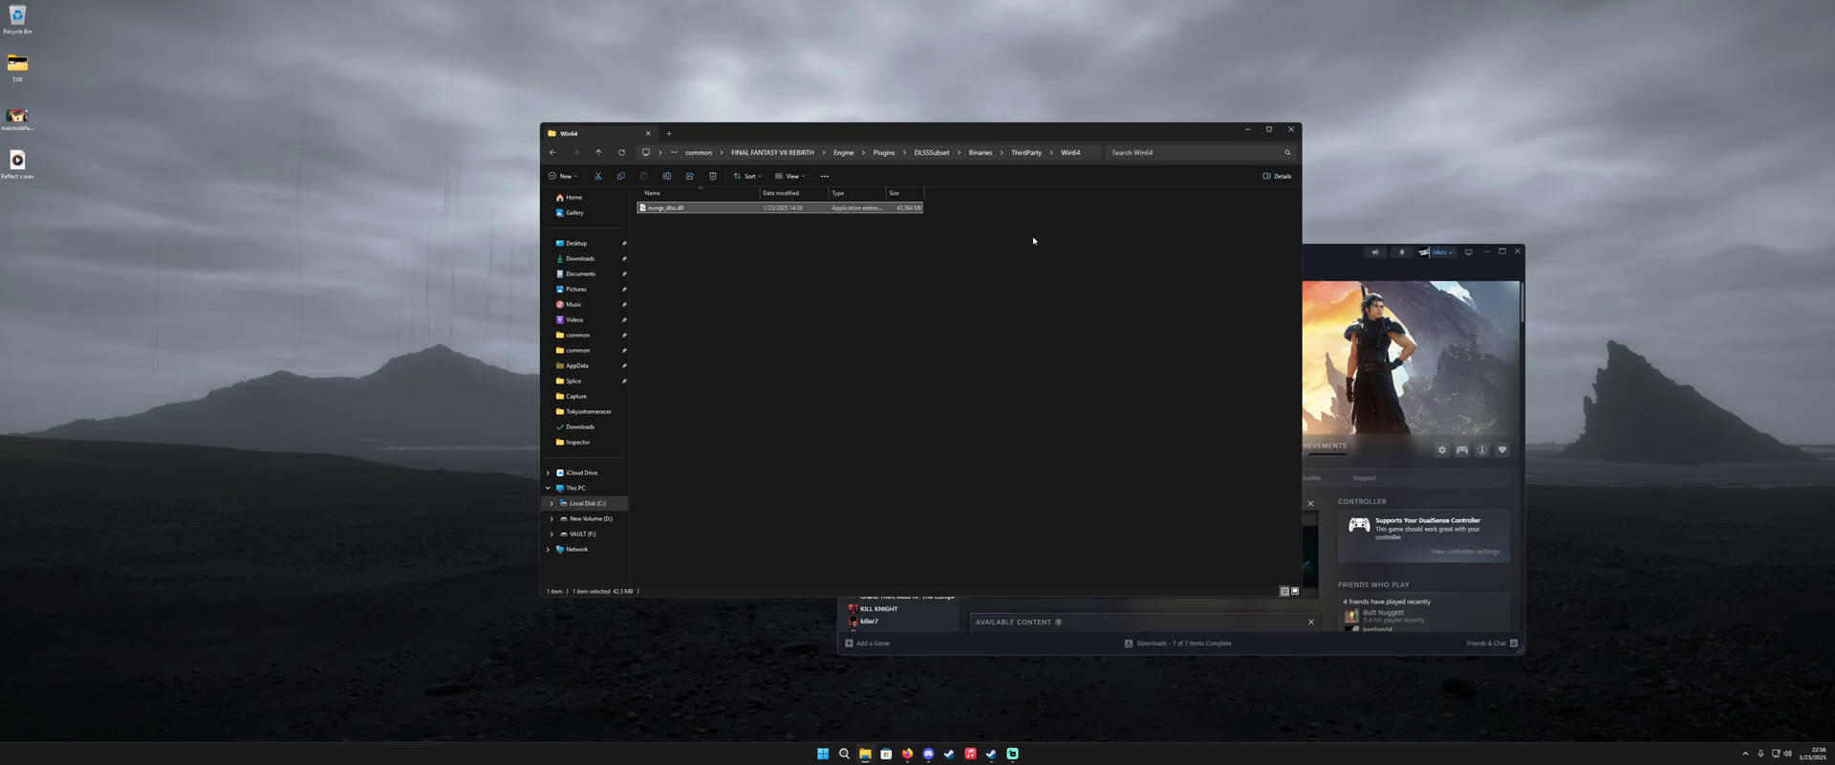
mouse_move(992, 230)
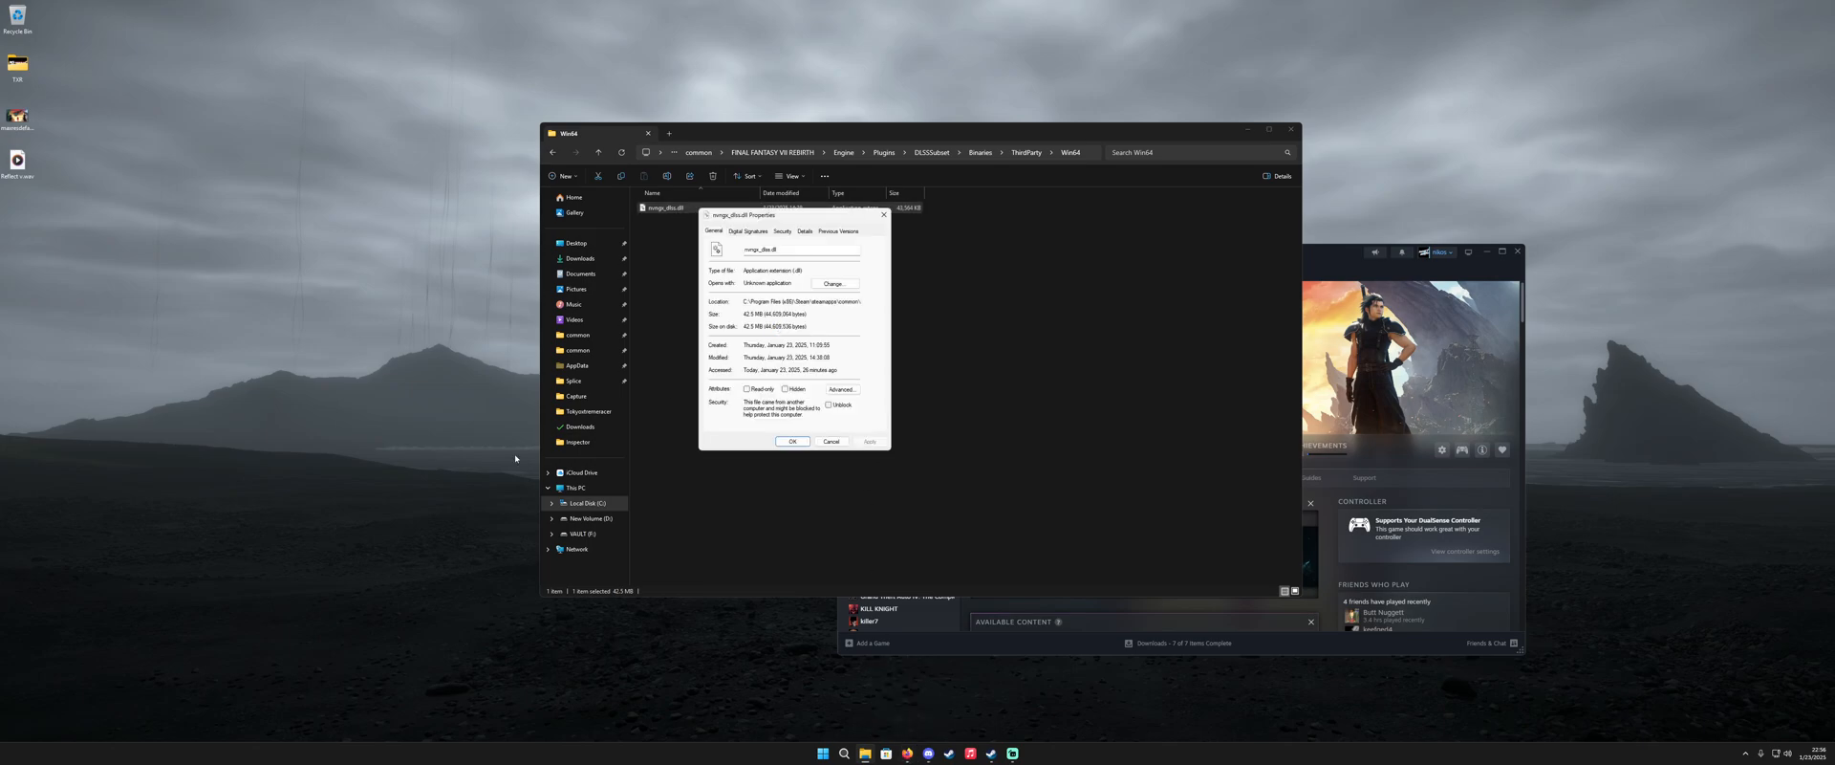
left_click(805, 231)
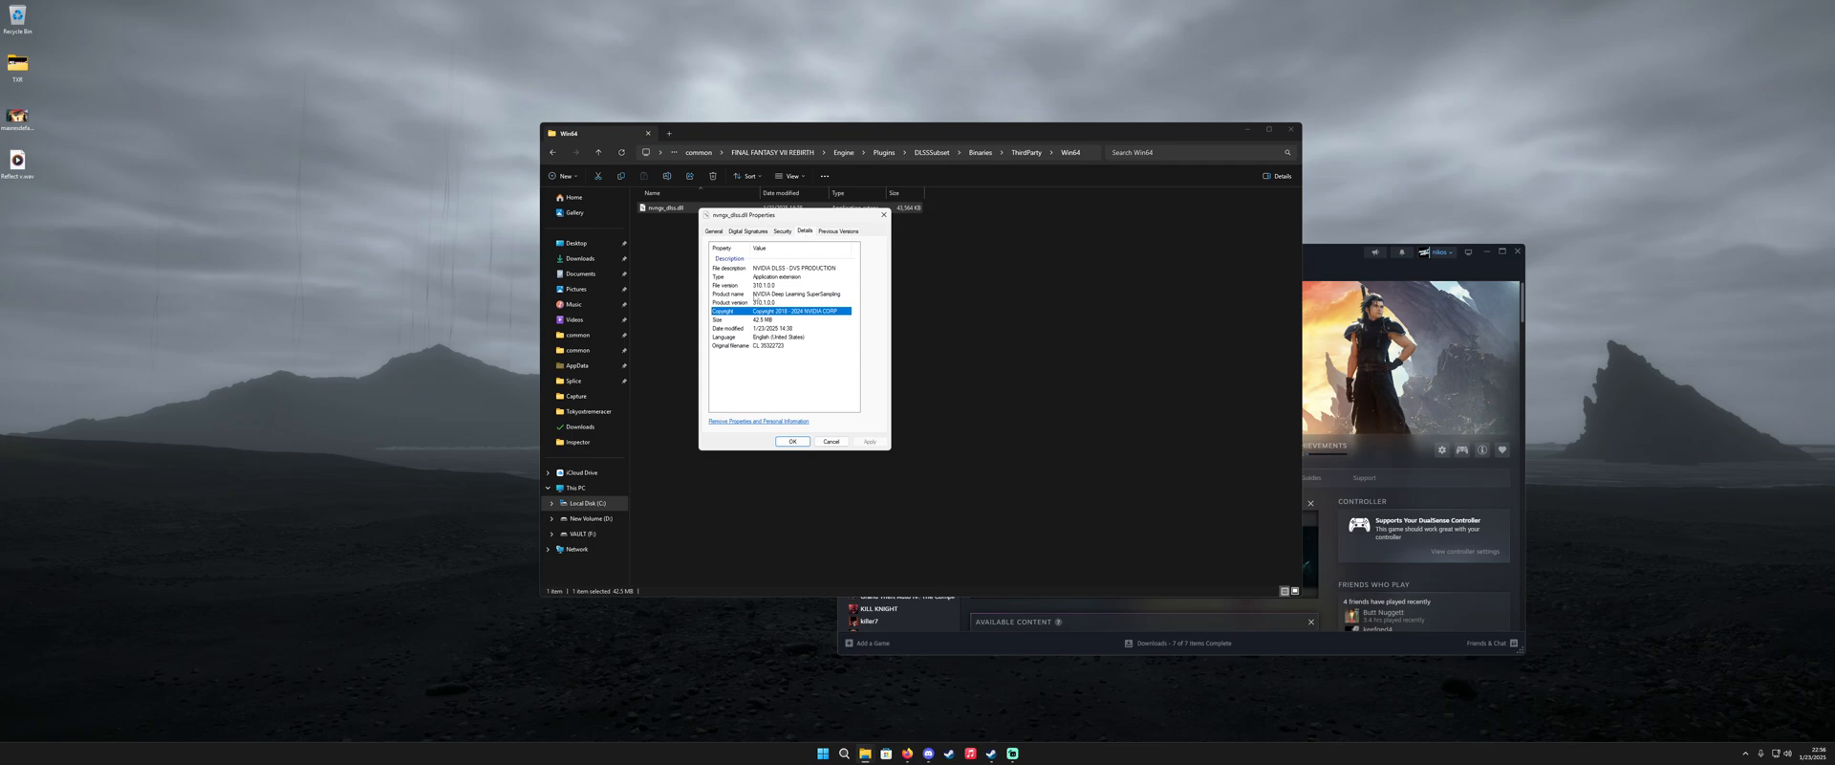
left_click(793, 441)
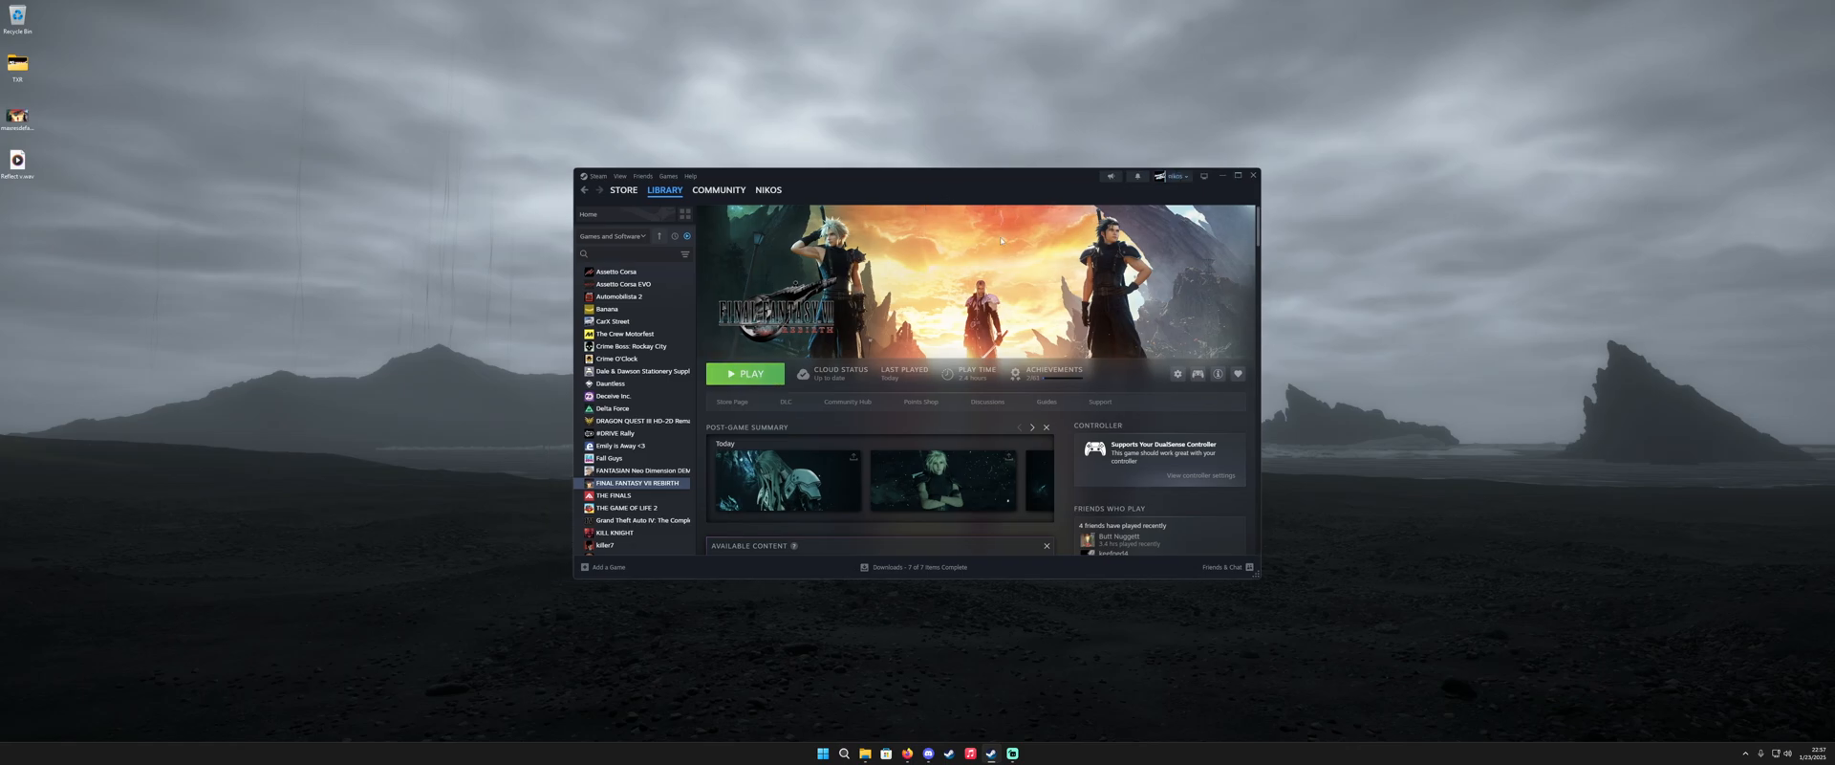
Step: Press PLAY on FINAL FANTASY VII REBIRTH in the Steam Library
left_click(745, 373)
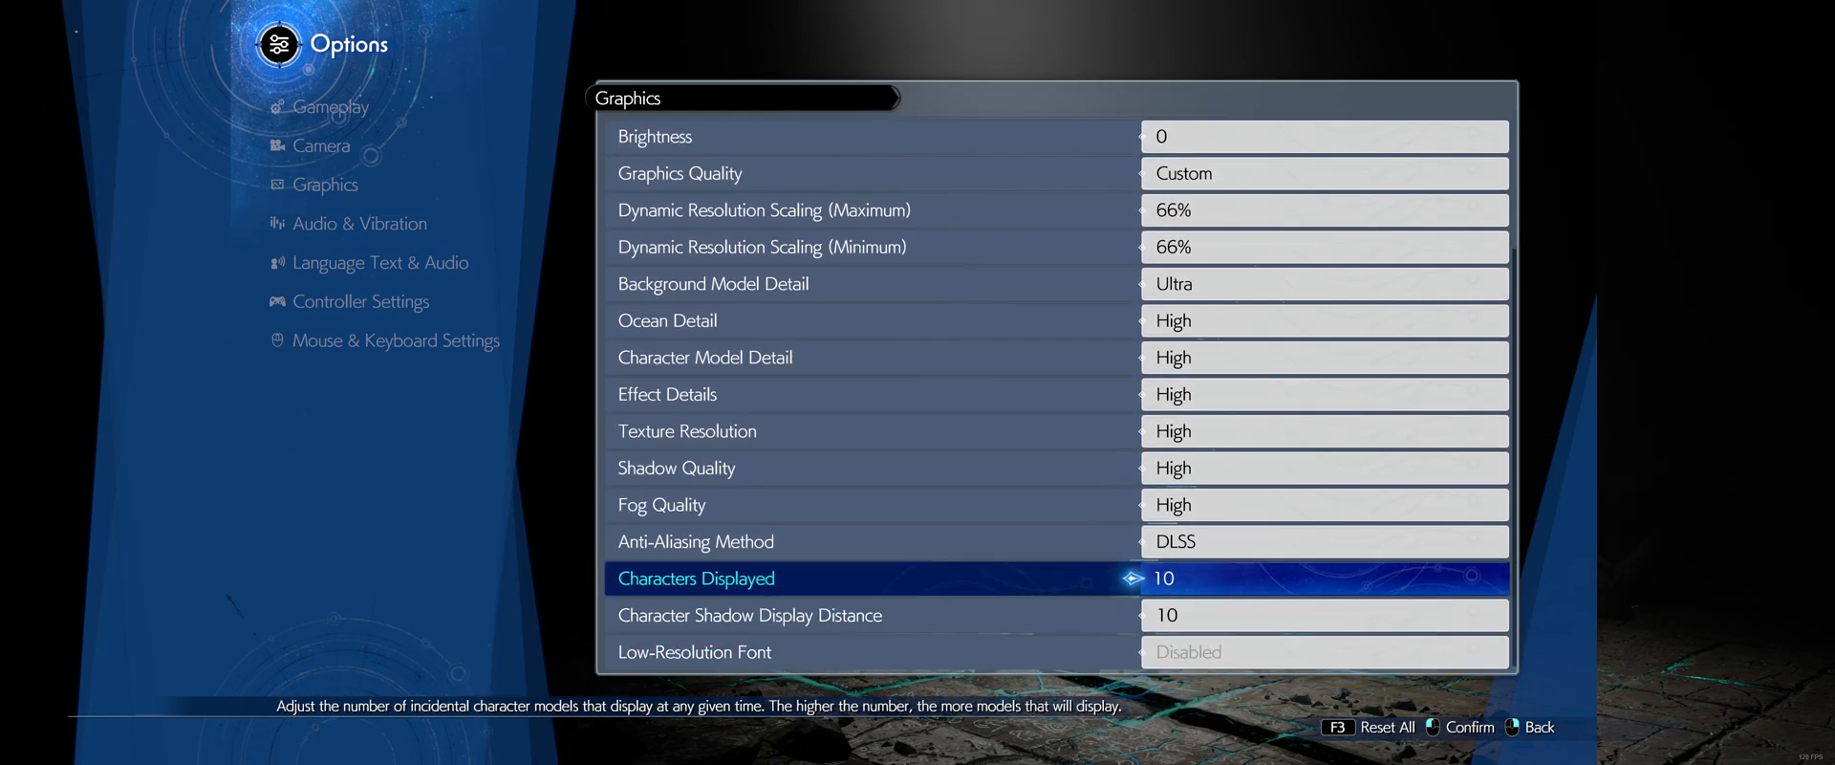
Step: Set Dynamic Resolution Scaling (Maximum) to 100% and leave options to save
key("up")
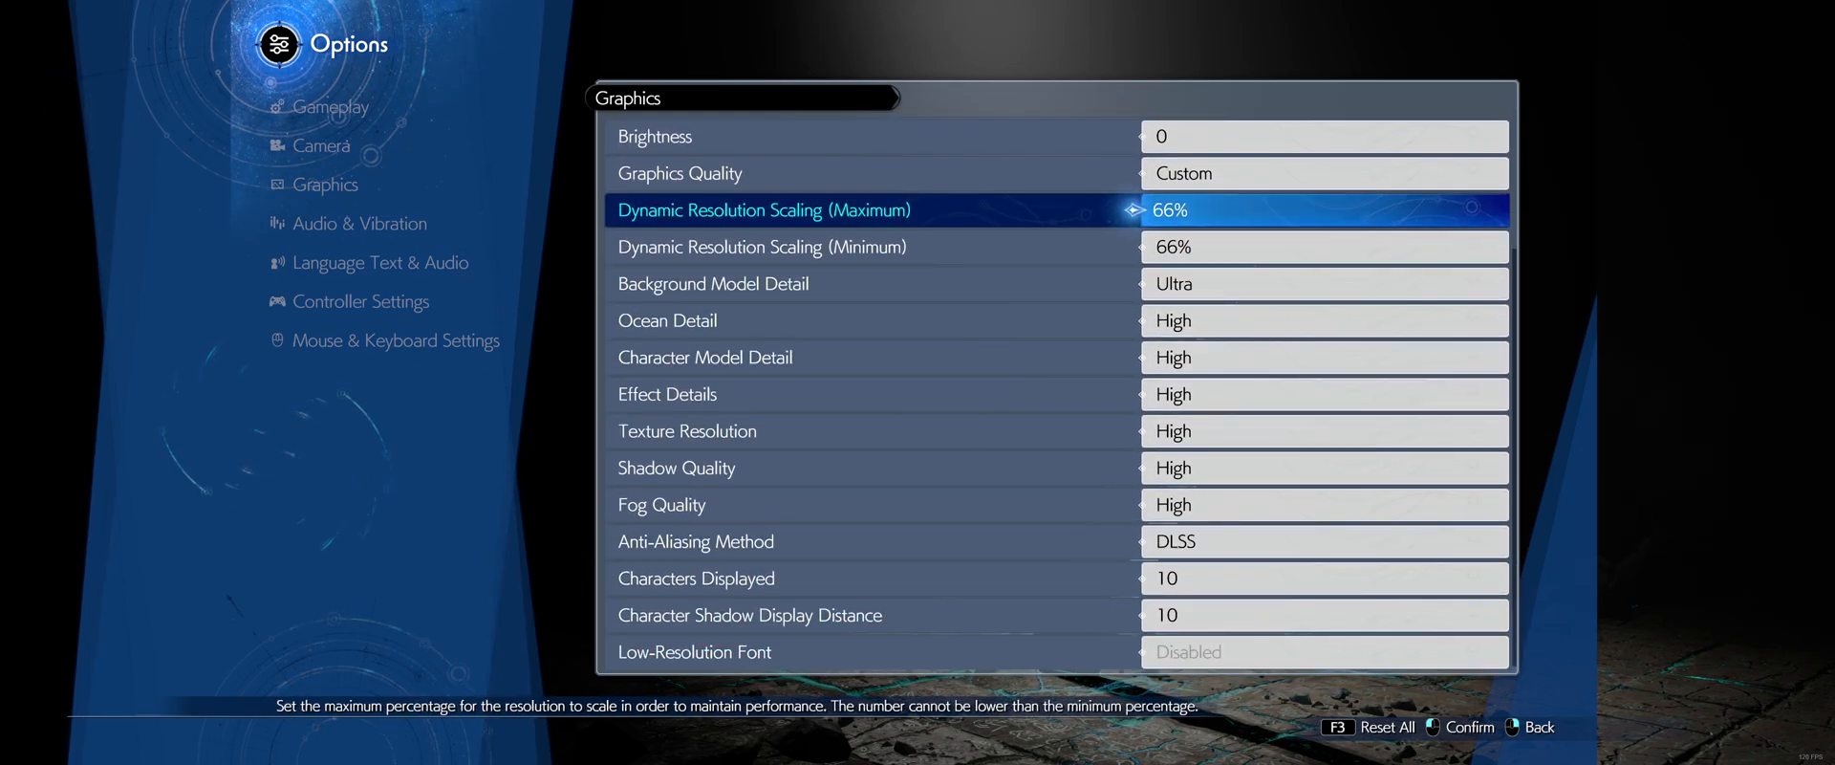
key("down")
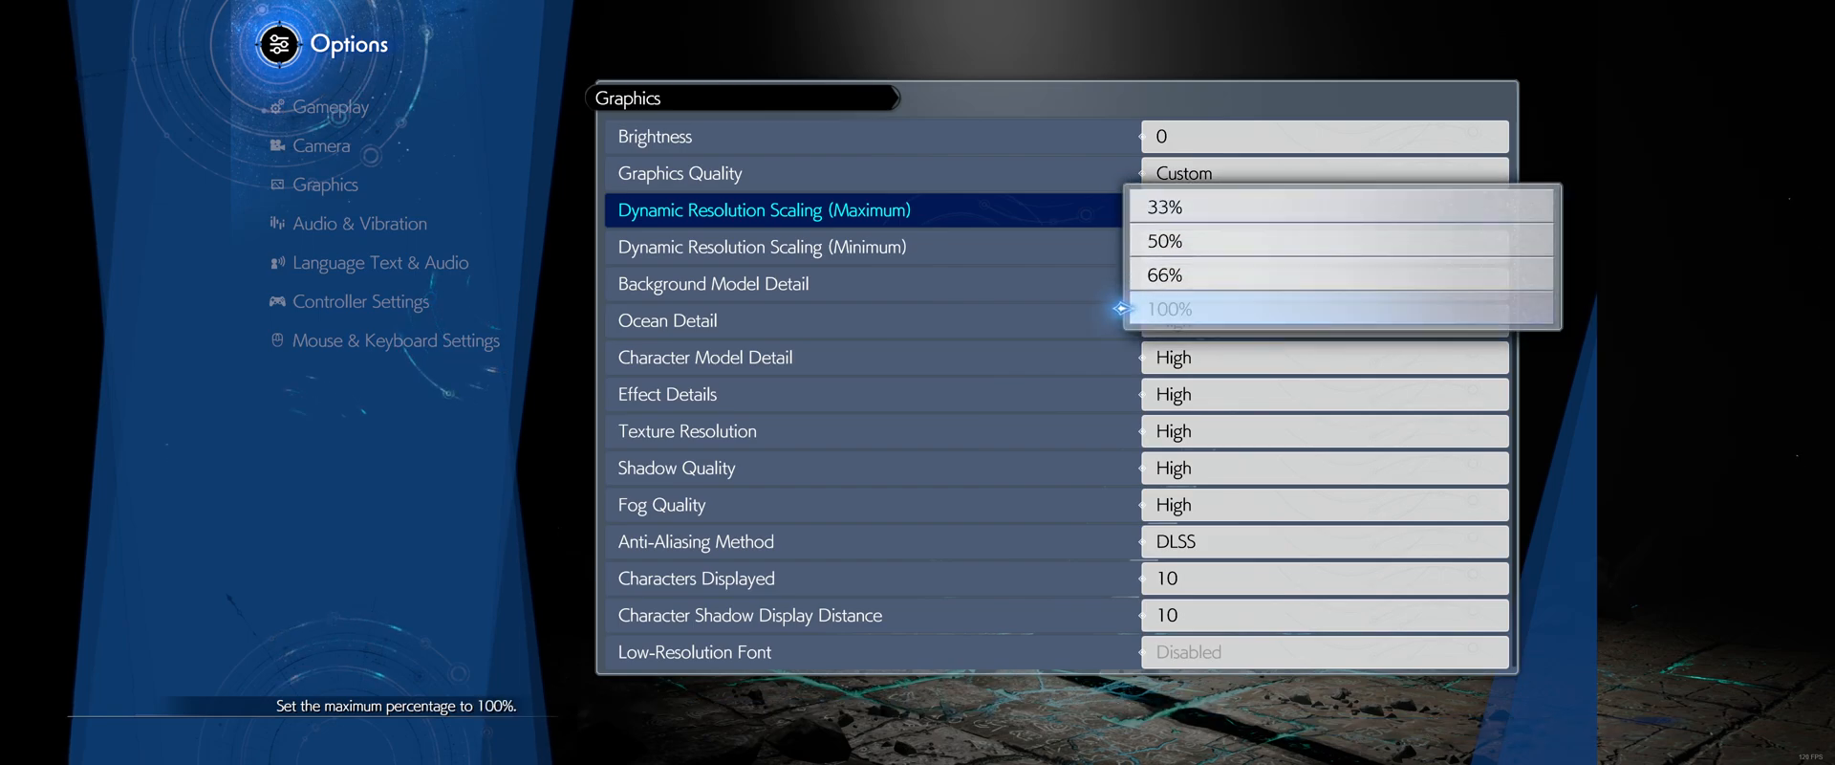
left_click(1170, 307)
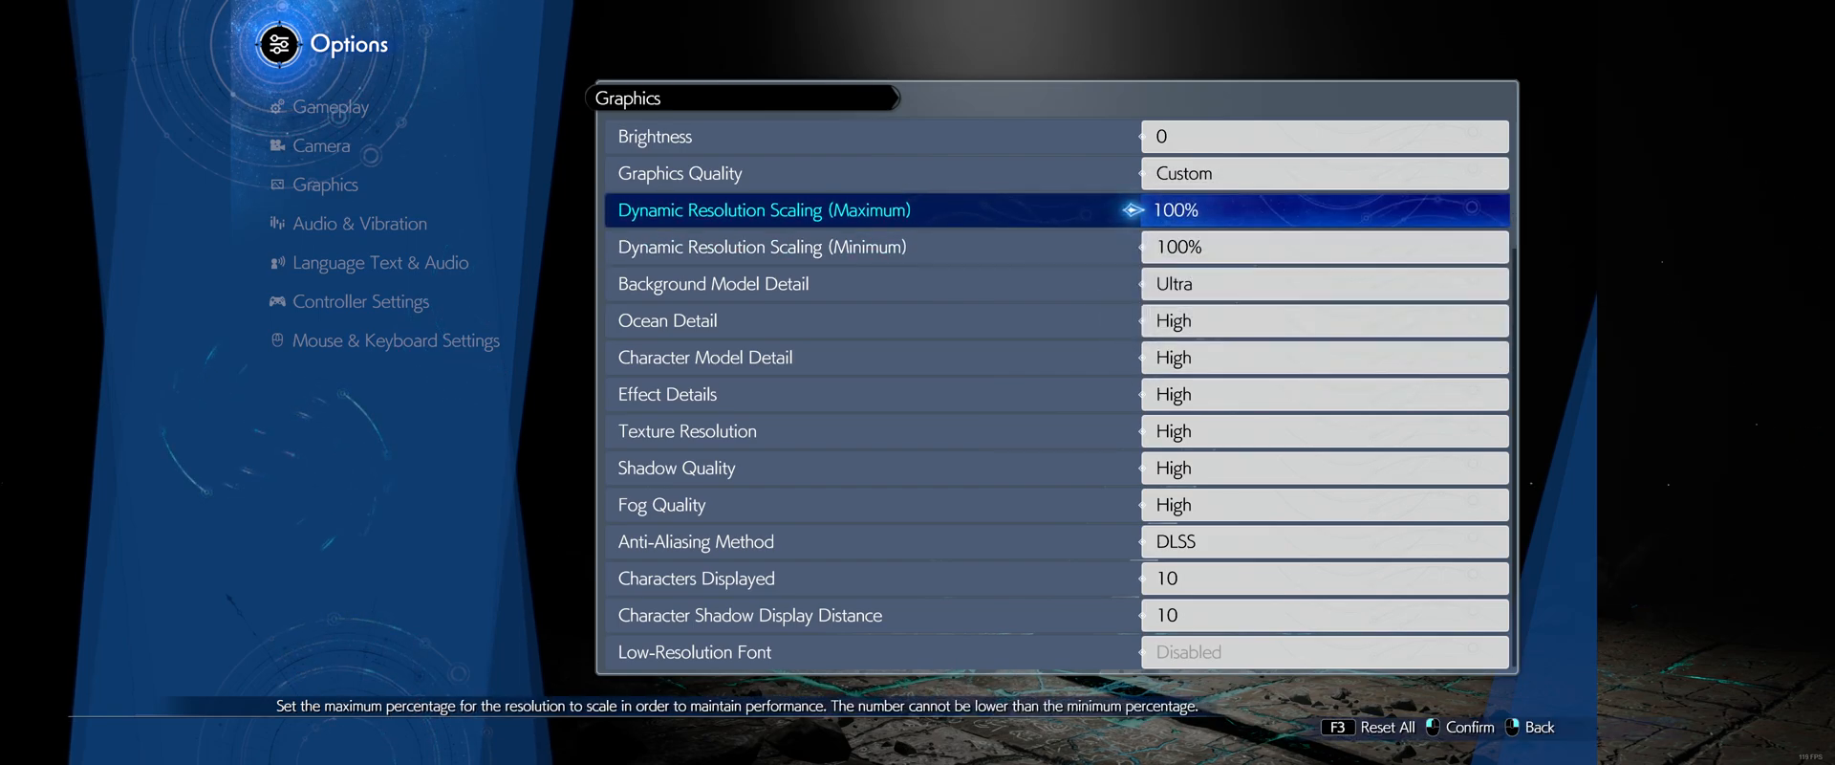
left_click(1323, 209)
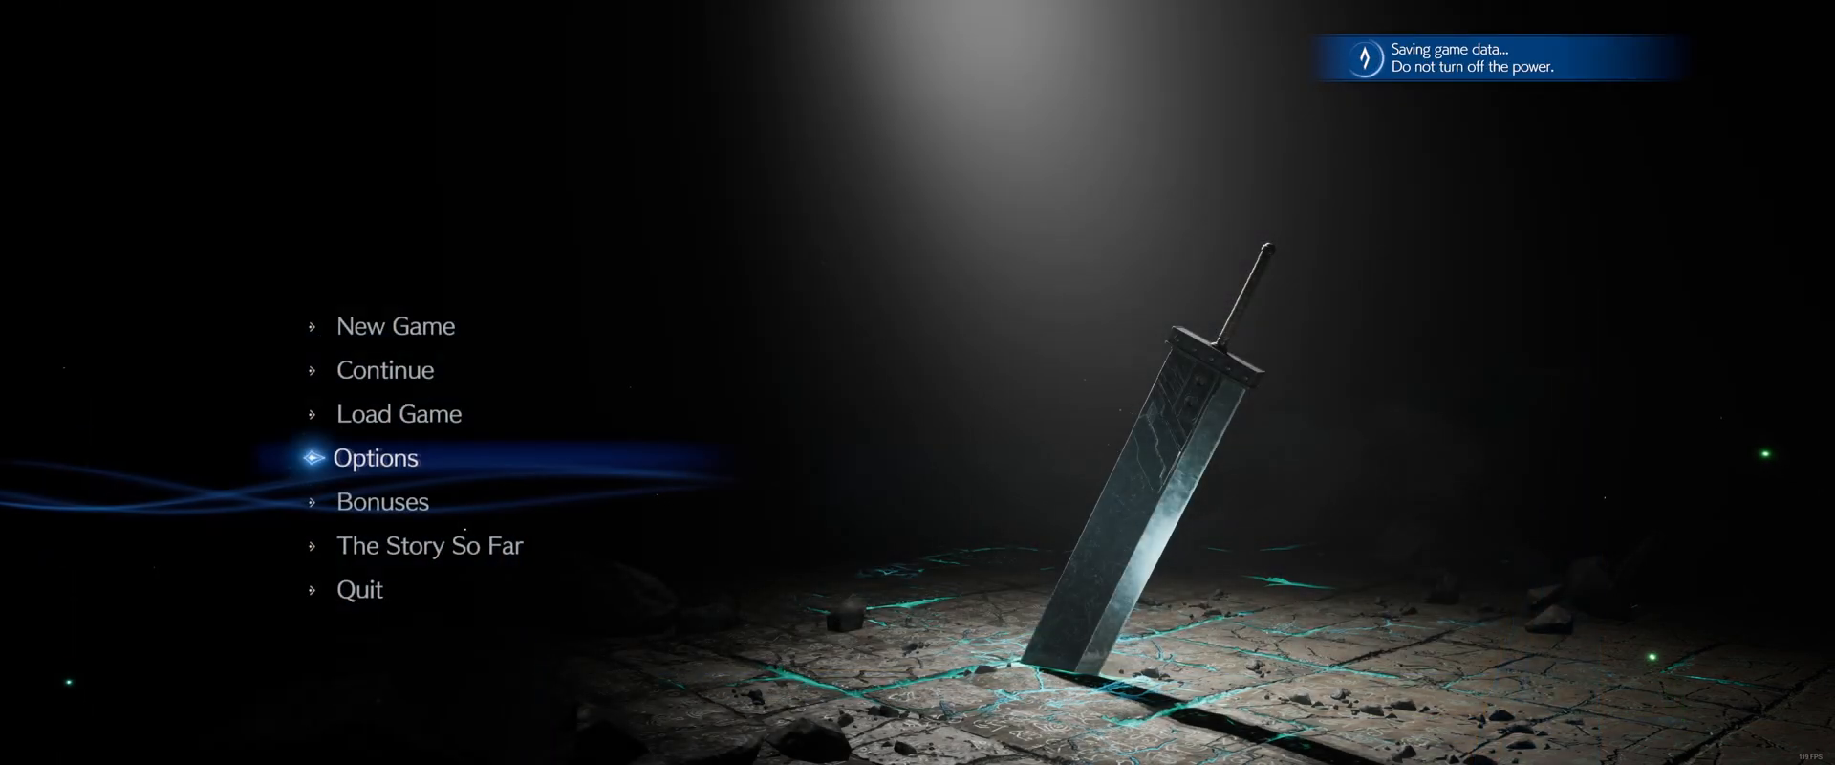
Step: Quit the game from its main menu and stop it in Steam
key("down")
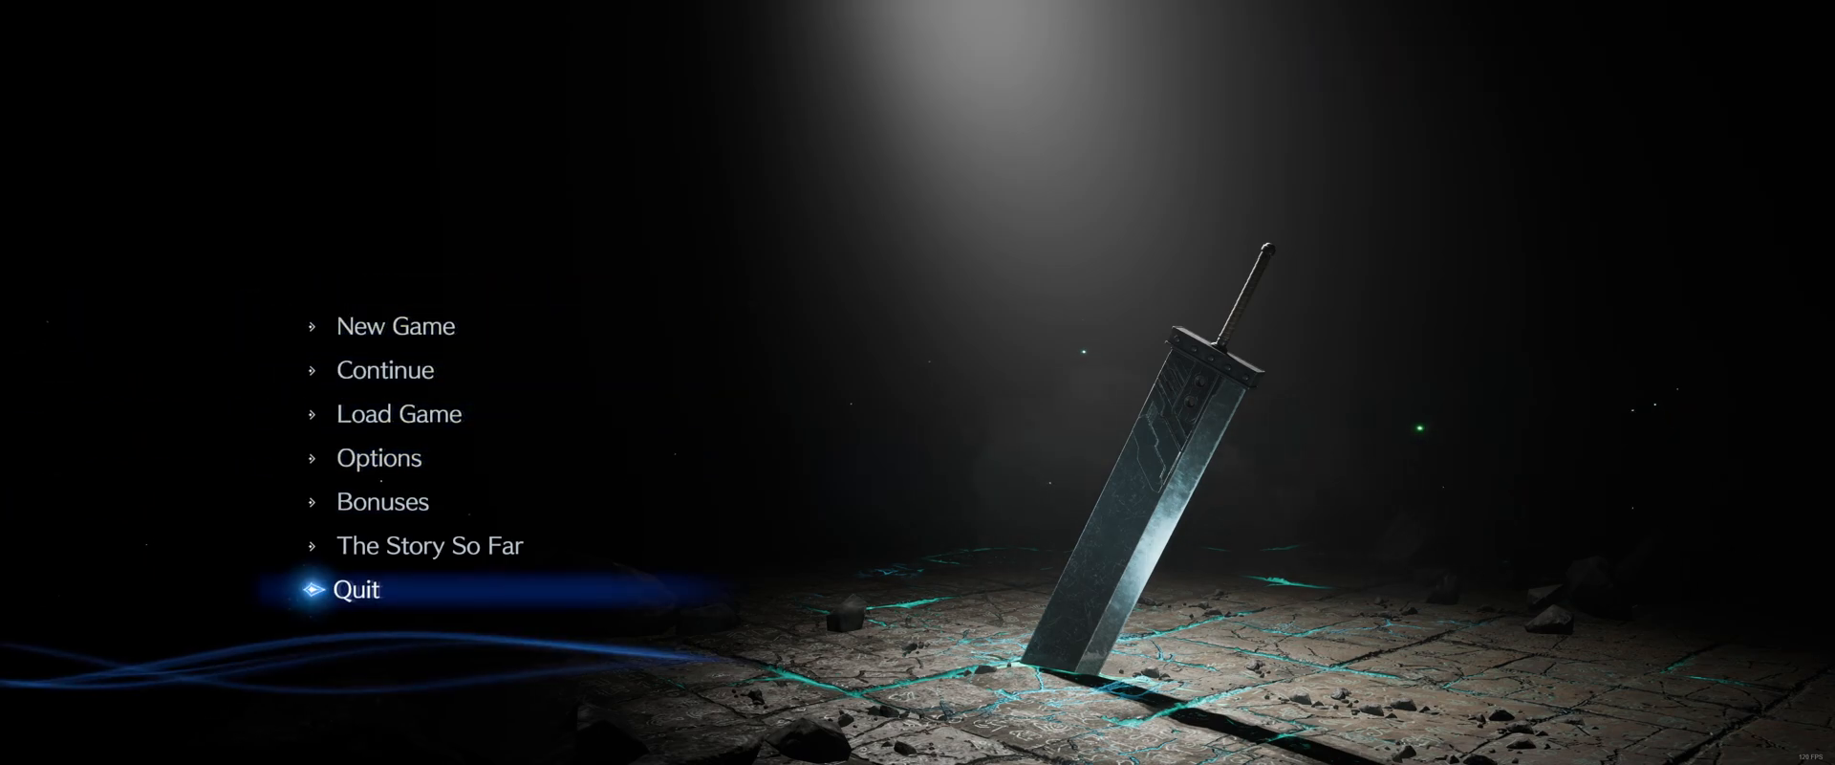
left_click(355, 589)
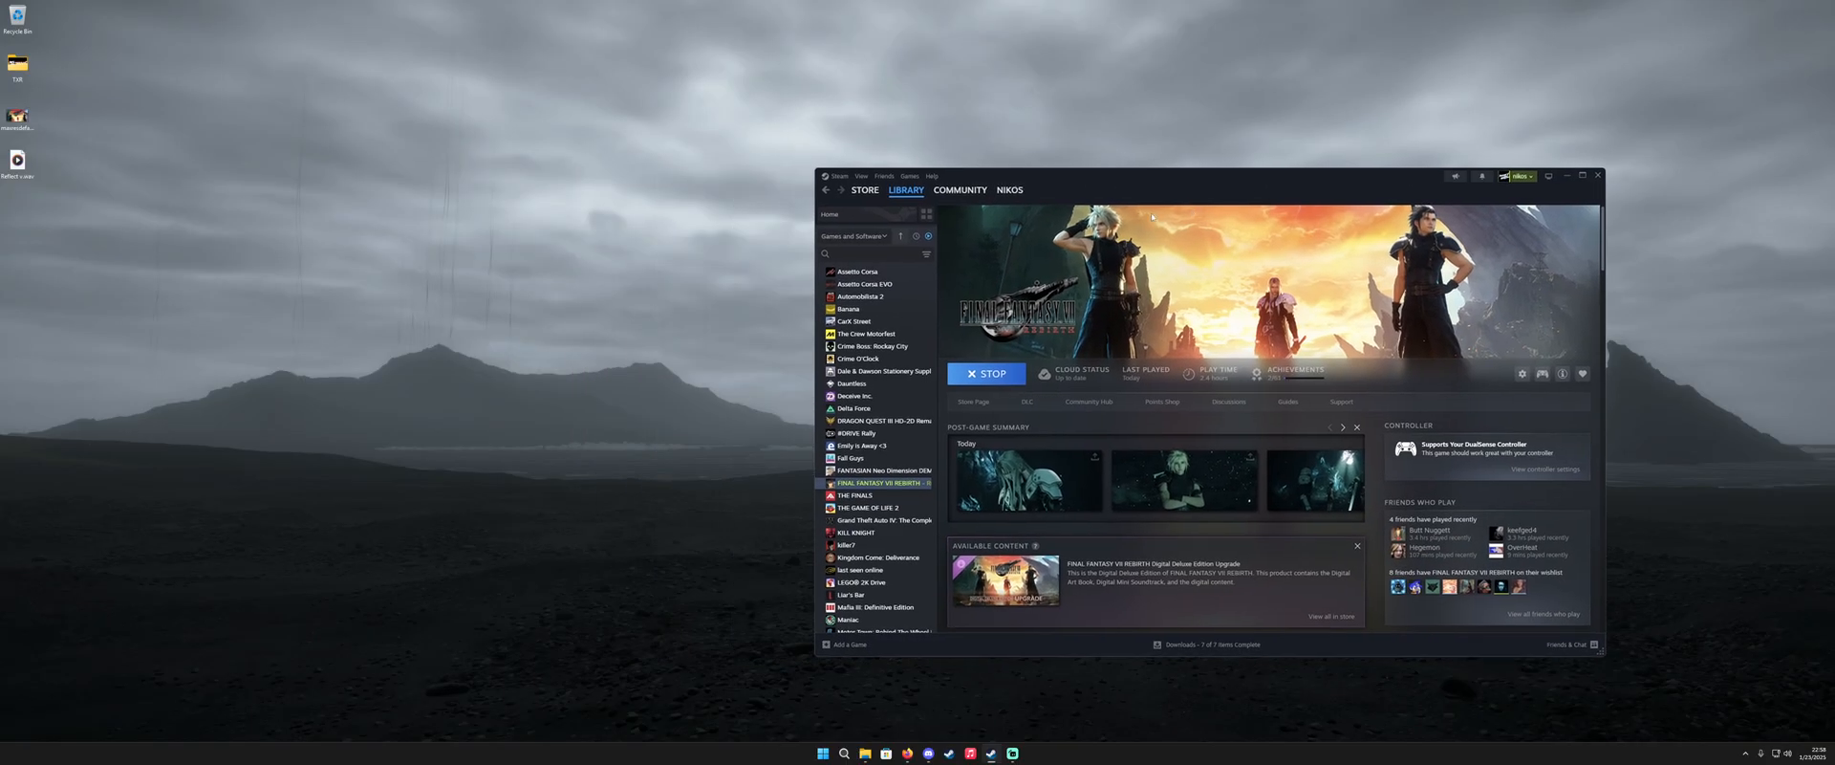
left_click(987, 373)
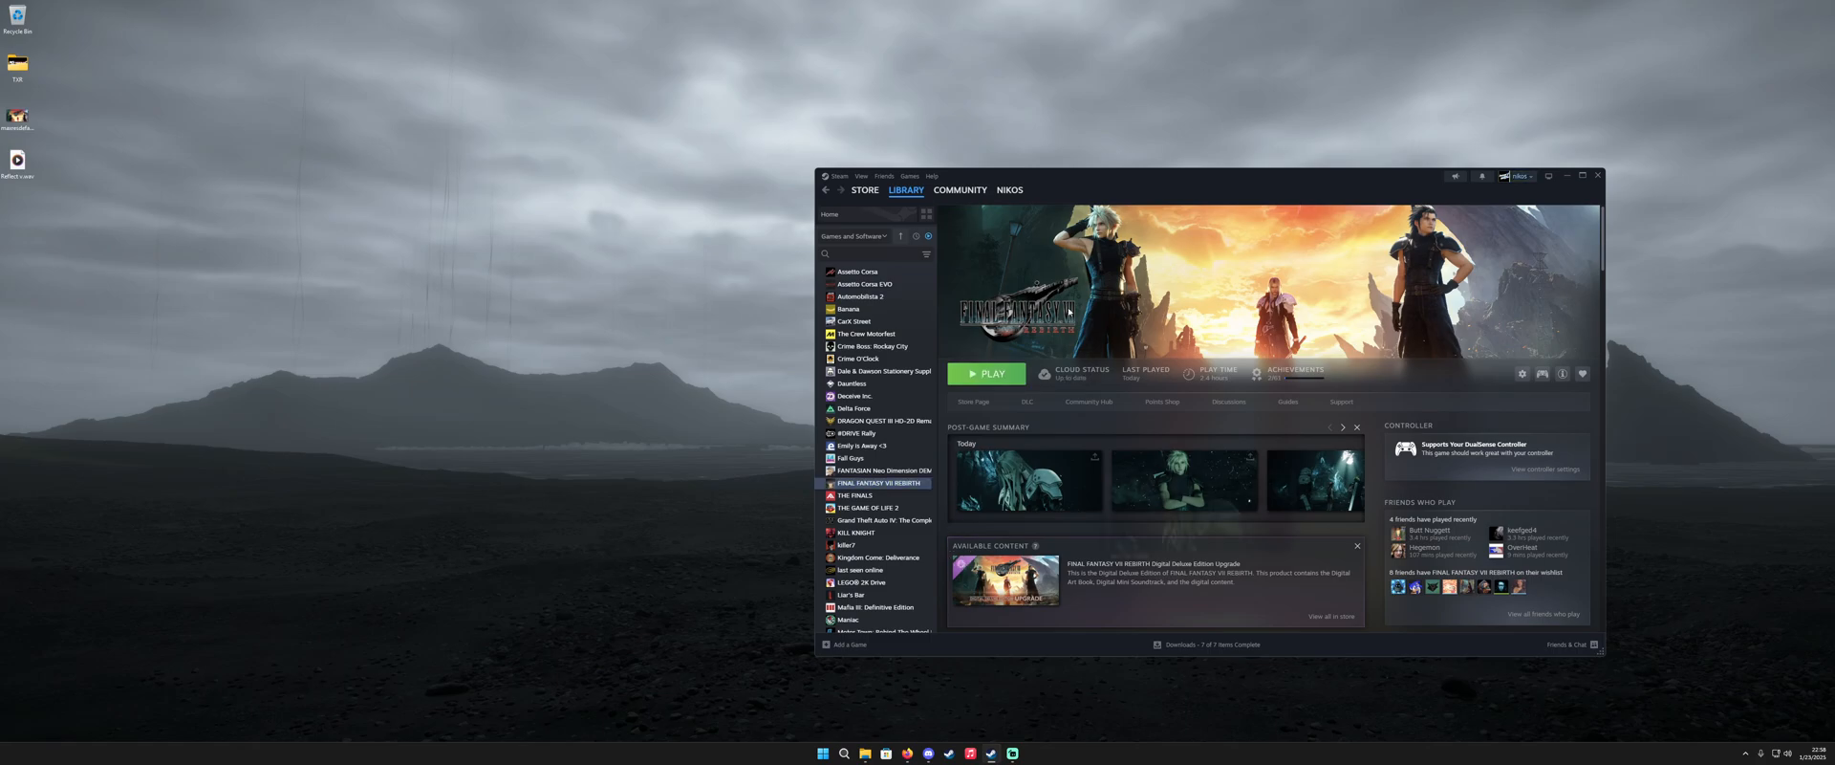